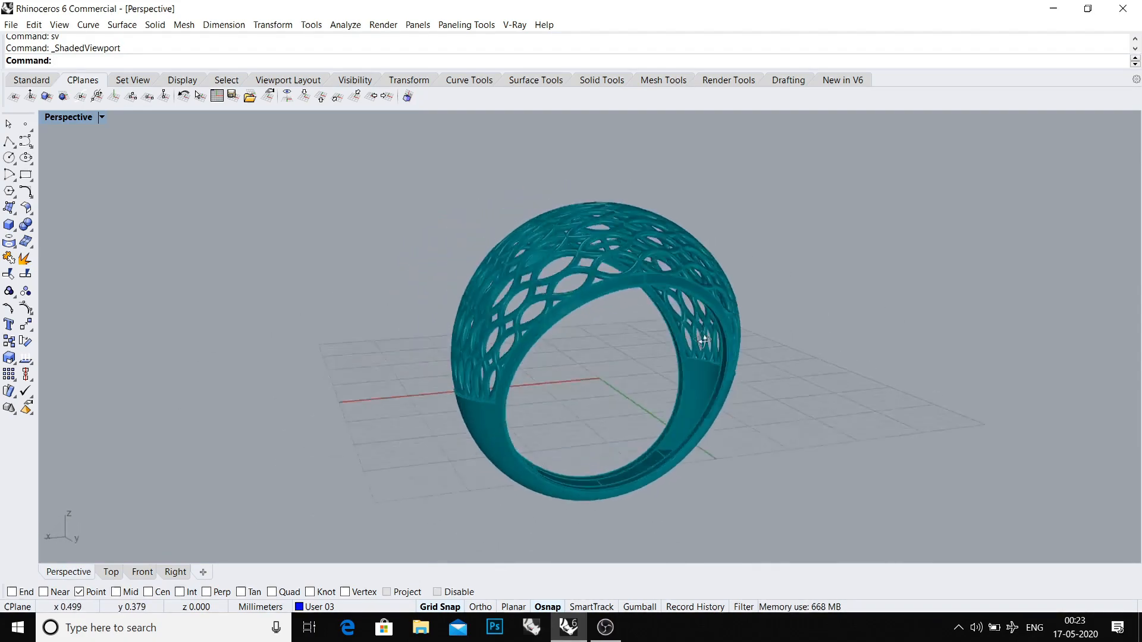
Draw a 17.5 mm circle in the Front view and a 24 mm sphere centred on it
left_click_drag(703, 340, 487, 324)
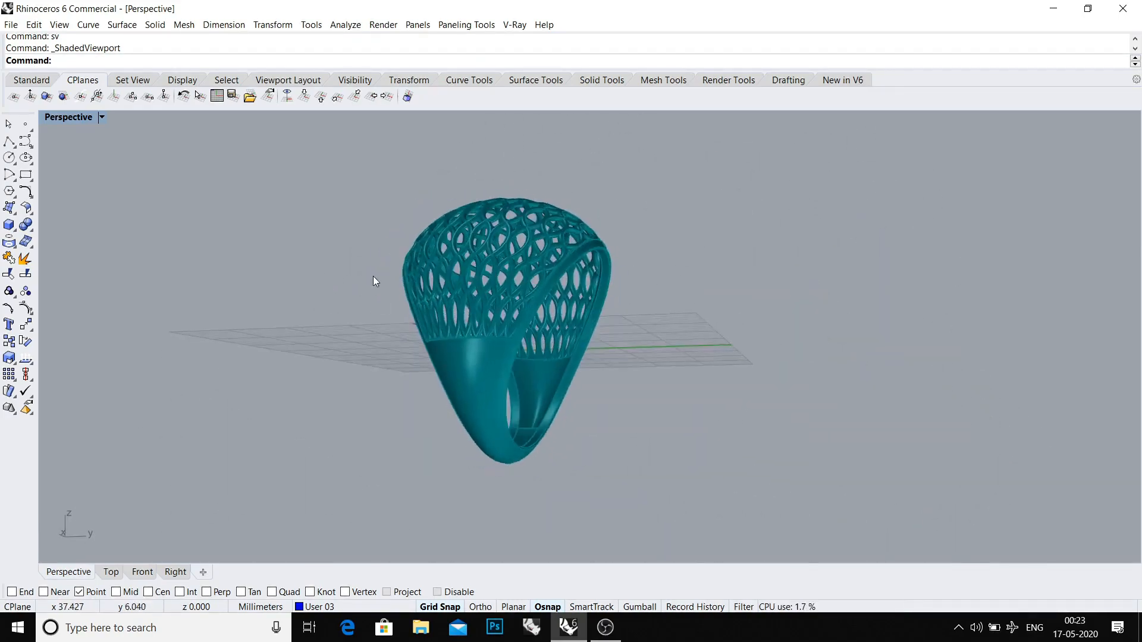
left_click_drag(375, 282, 773, 314)
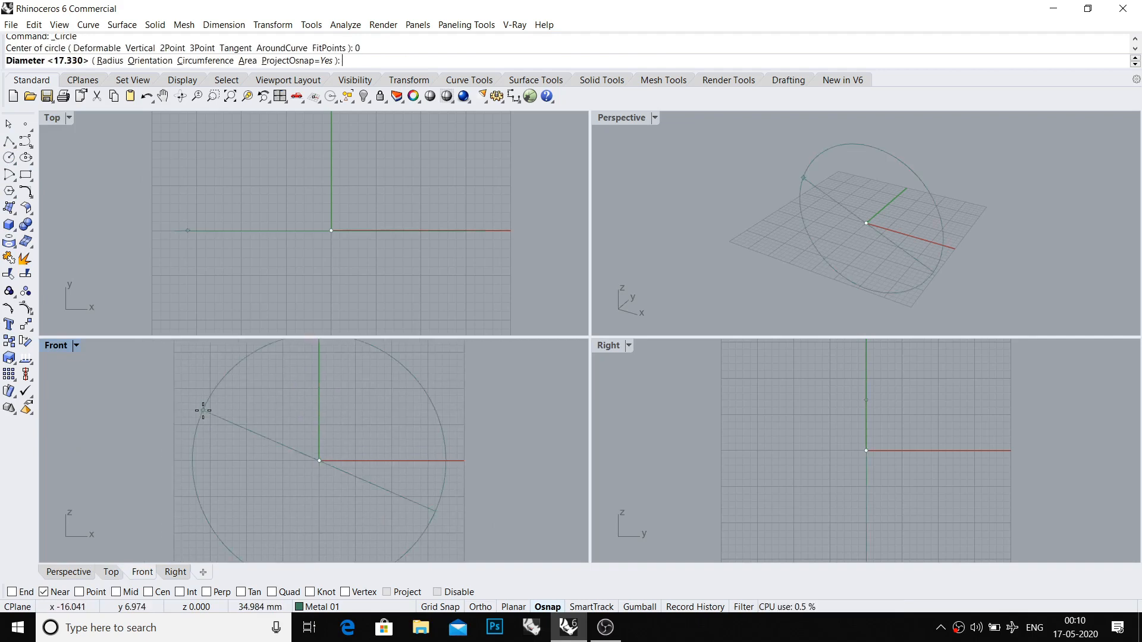
type("17.50")
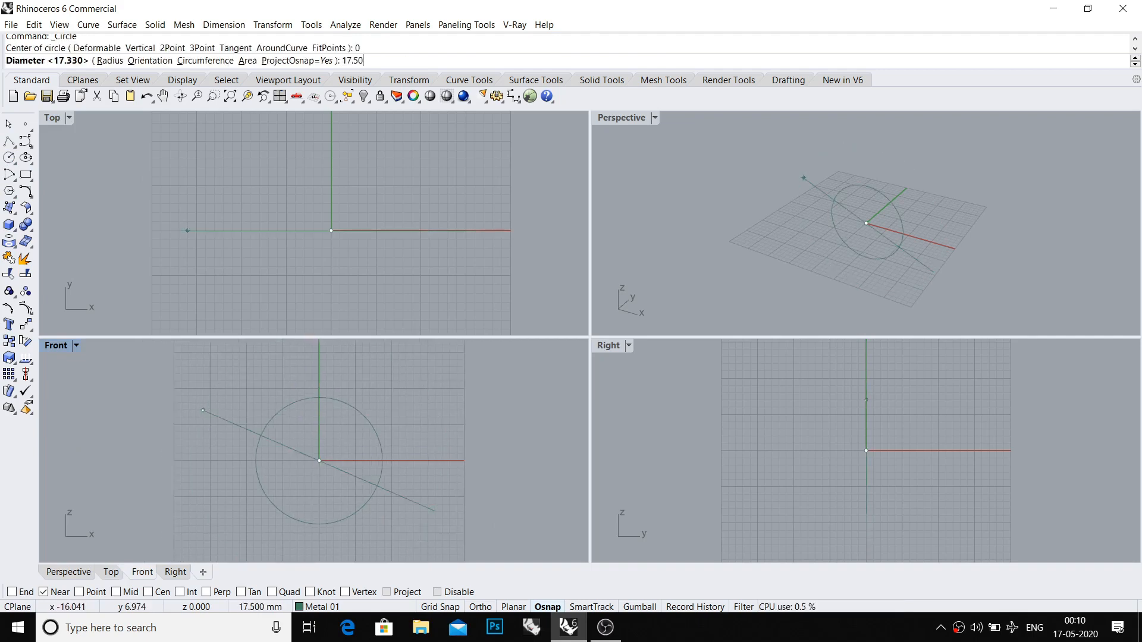
key("Enter")
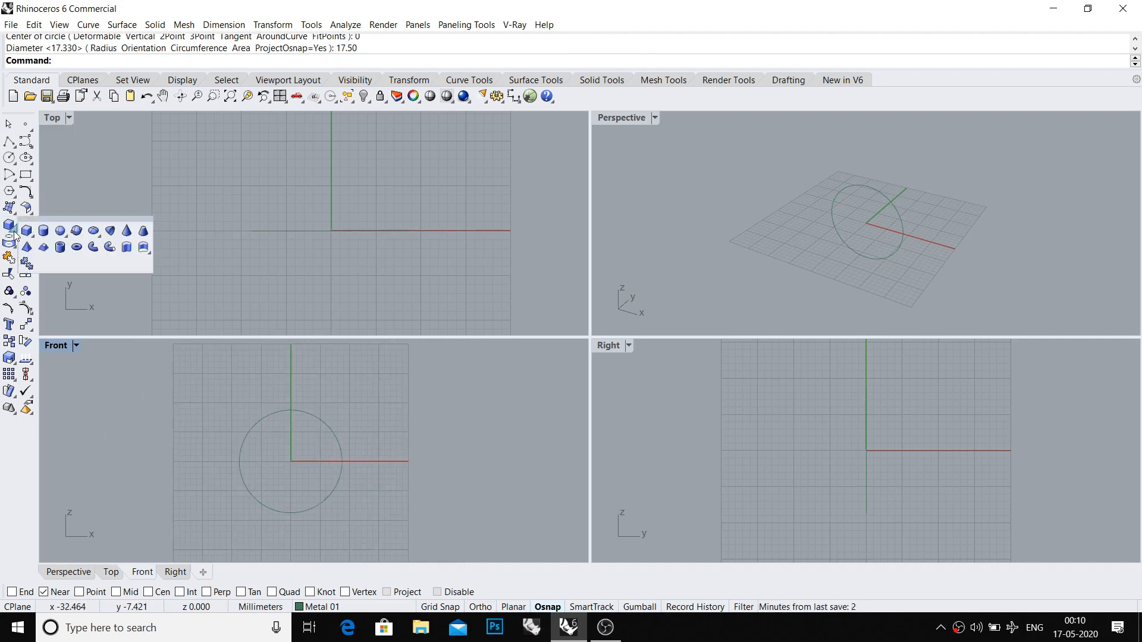
left_click(43, 230)
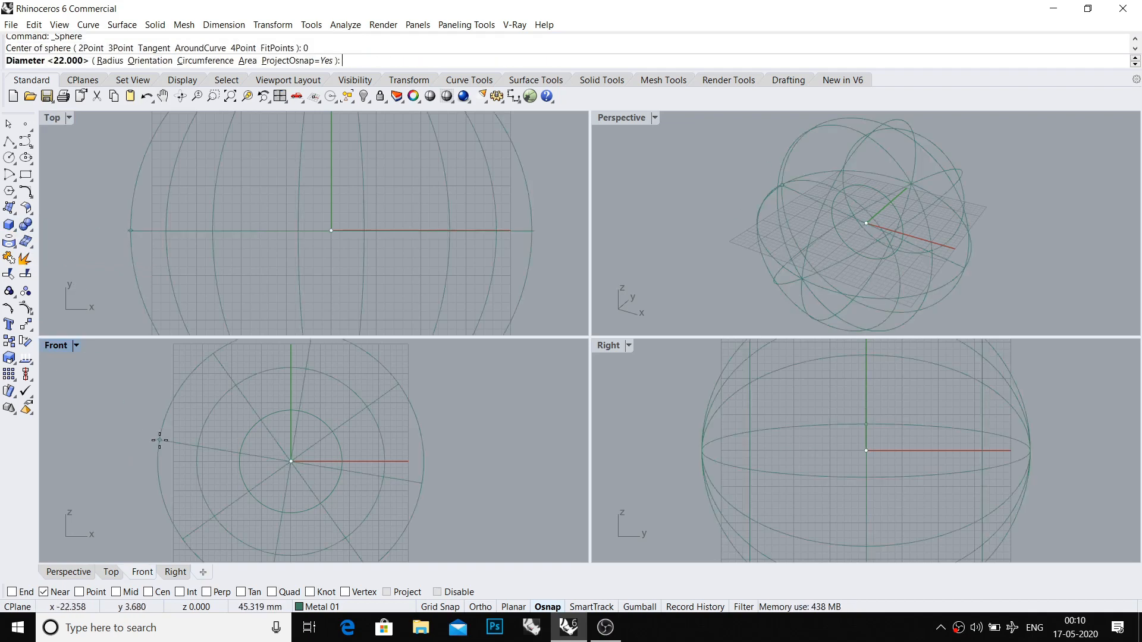
type("24")
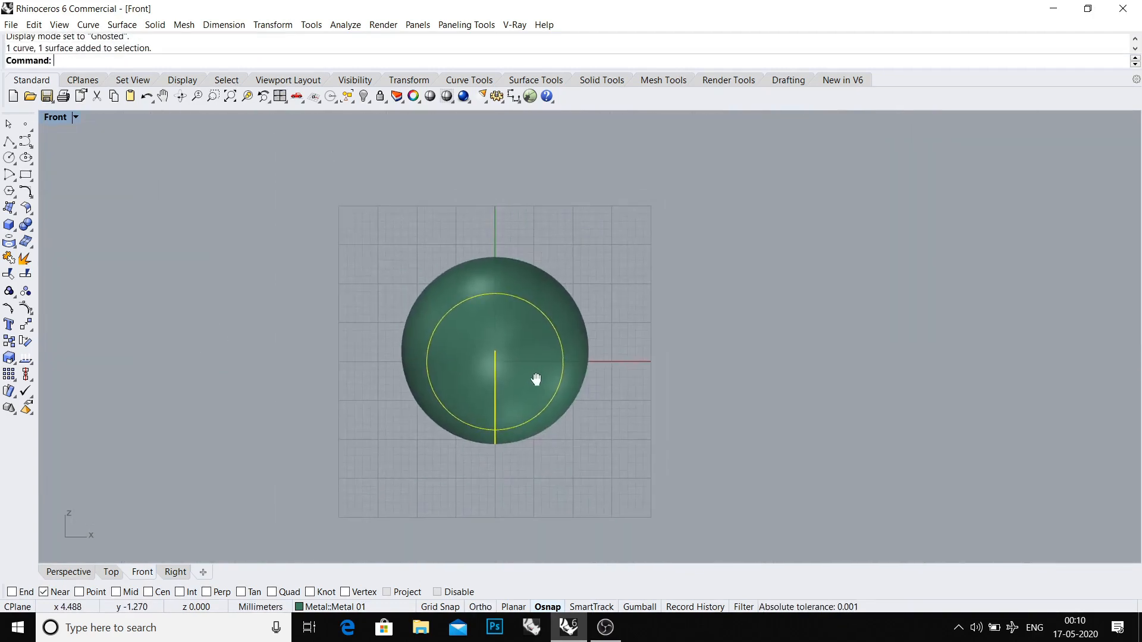
Start CageEdit on the pierced sphere ring with a bounding box as control object
scroll("up", 3)
type("ca")
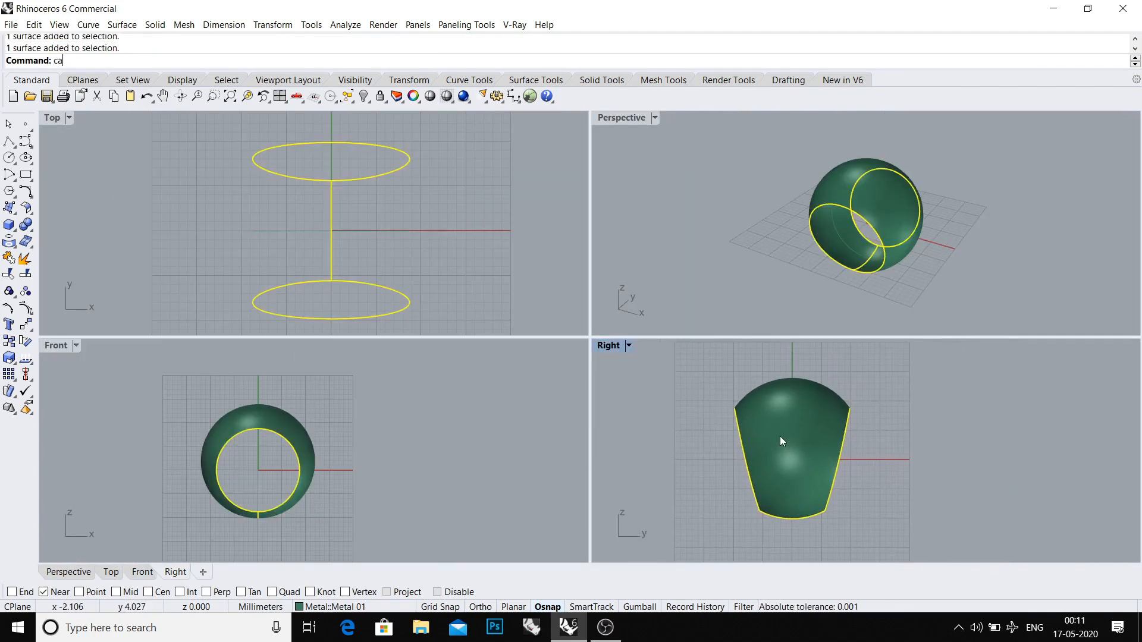
key("Enter")
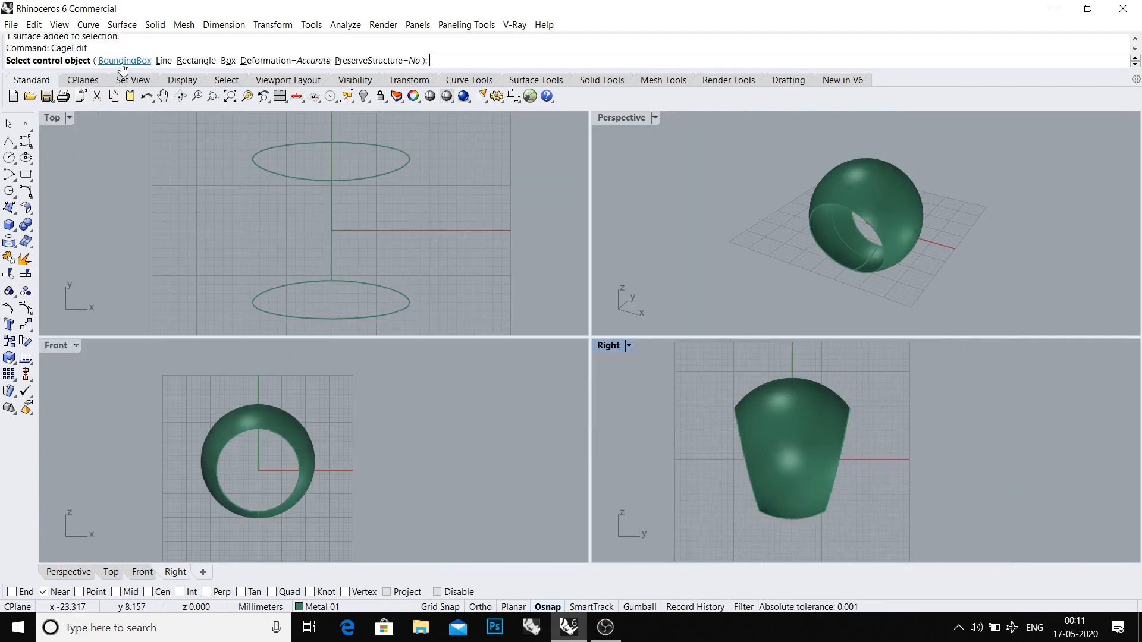
left_click(123, 61)
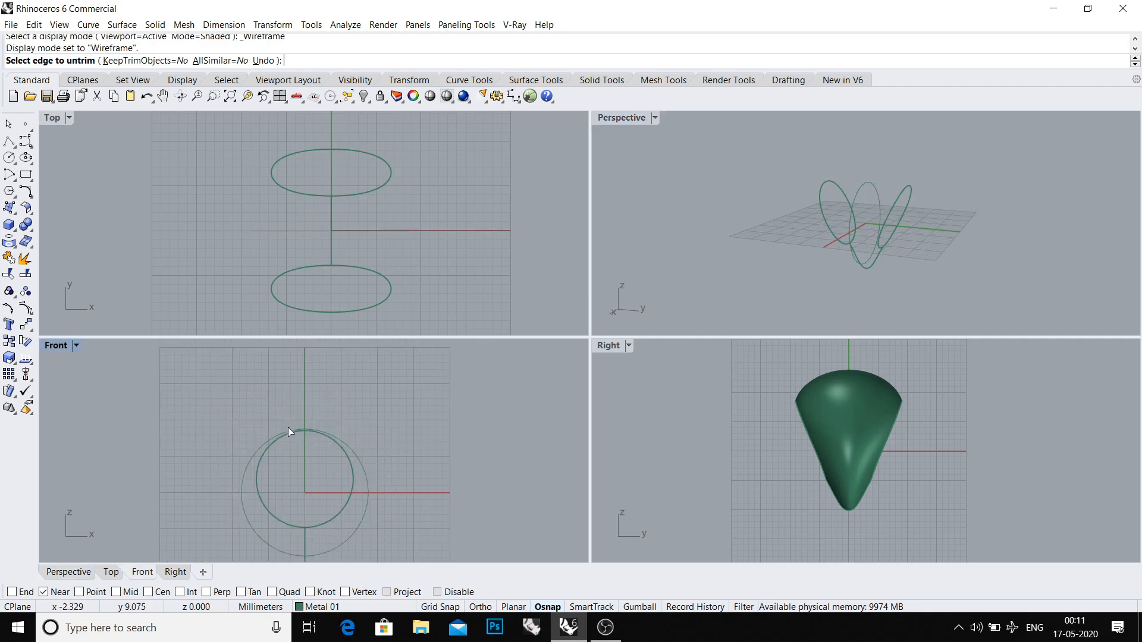
Deform the ring's cage into a tapered V-shaped profile and return to Shaded display
type("sv")
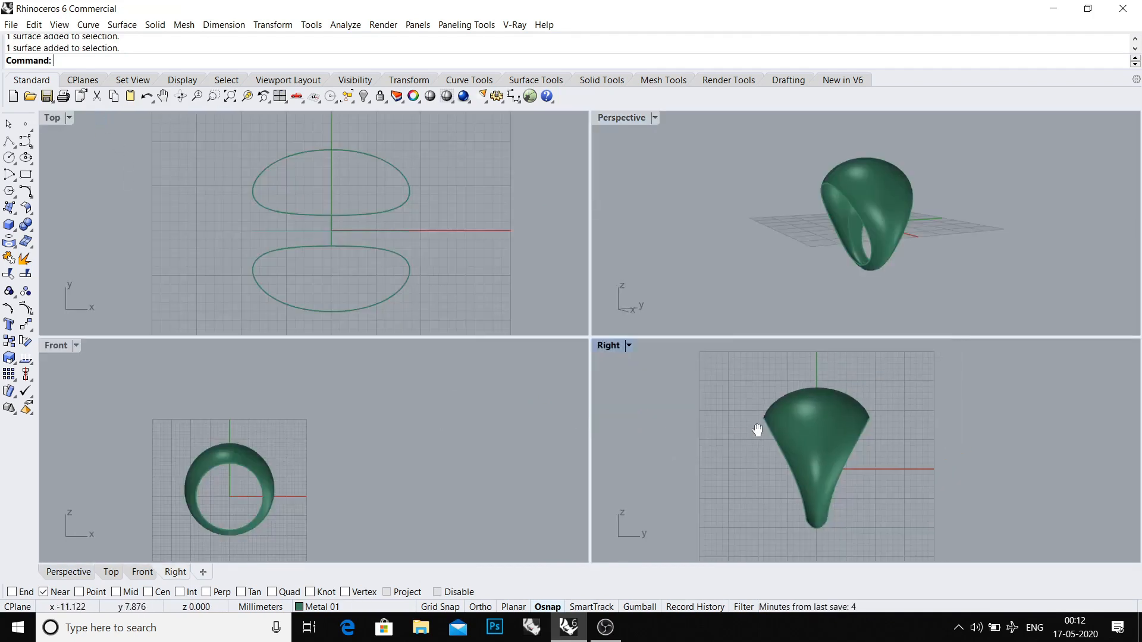
Maximize the view, extract the ring's edges and rebuild one curve with 12 points
double_click(620, 118)
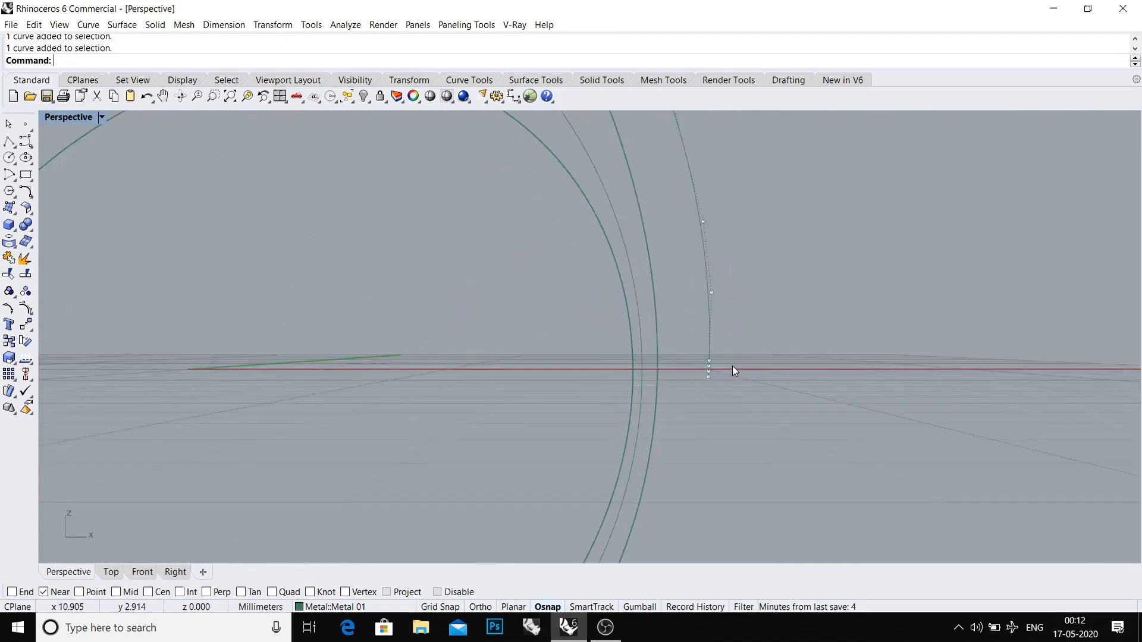
type("ex")
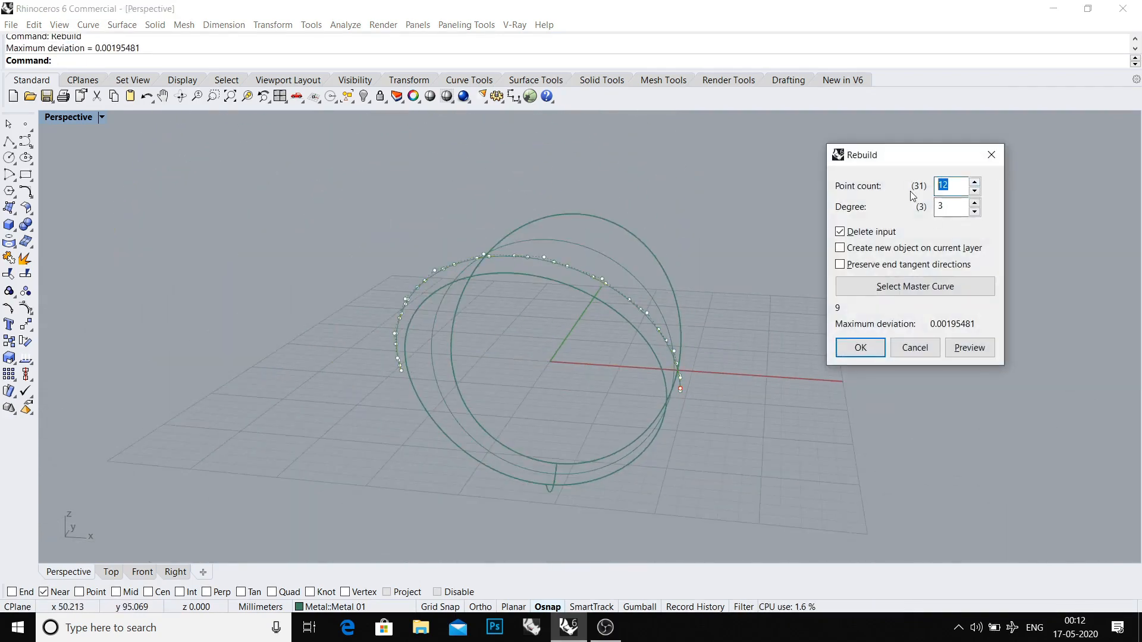
left_click(860, 348)
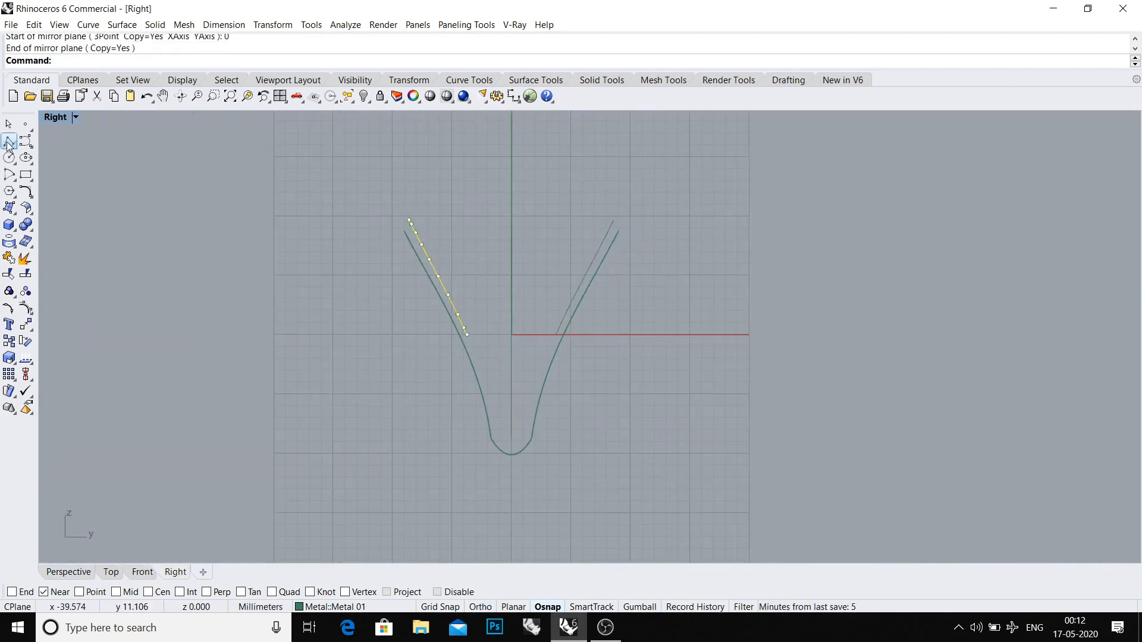
In Perspective, rebuild the bottom connecting curve with 4 points
left_click(576, 328)
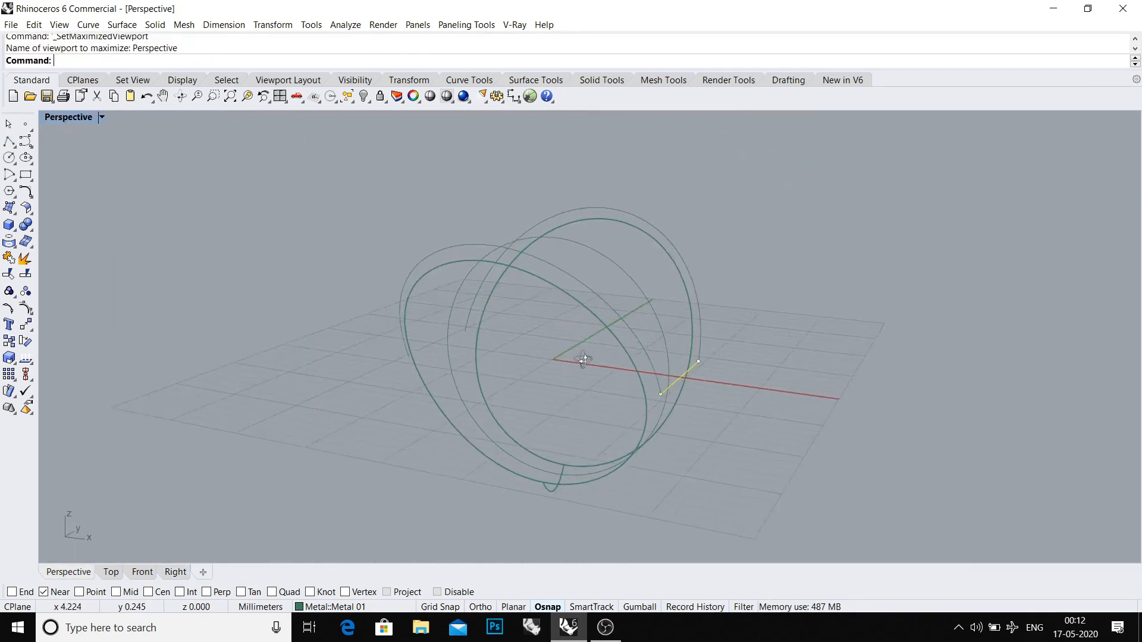
type("sv")
type("4")
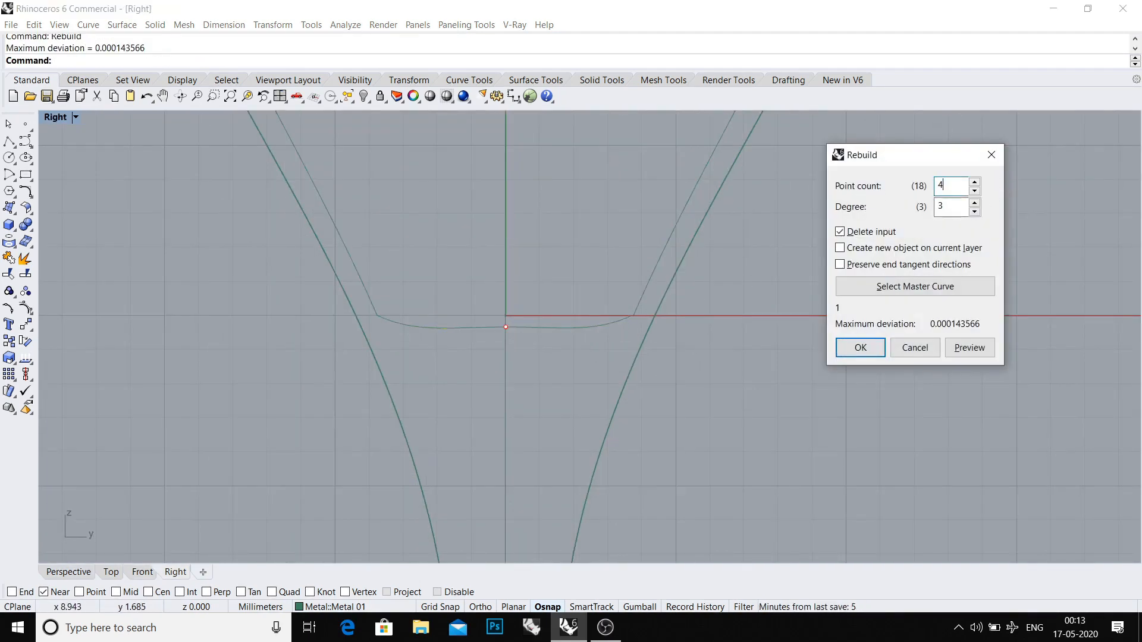
left_click(859, 347)
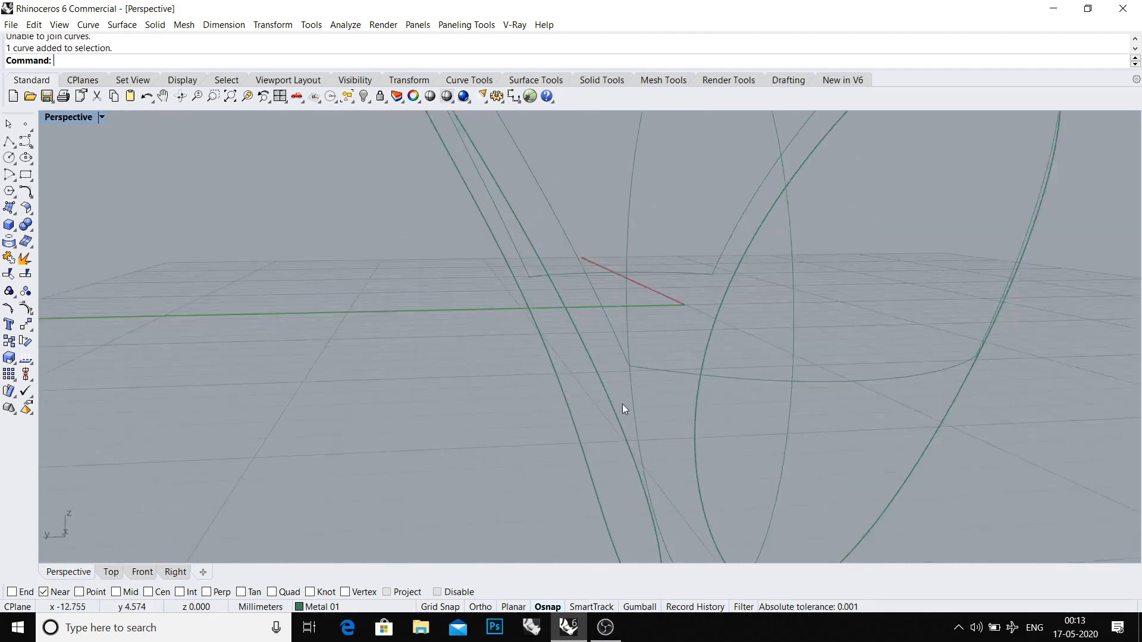
Zoom to the curve ends near the base and select them for joining
left_click_drag(623, 408, 597, 349)
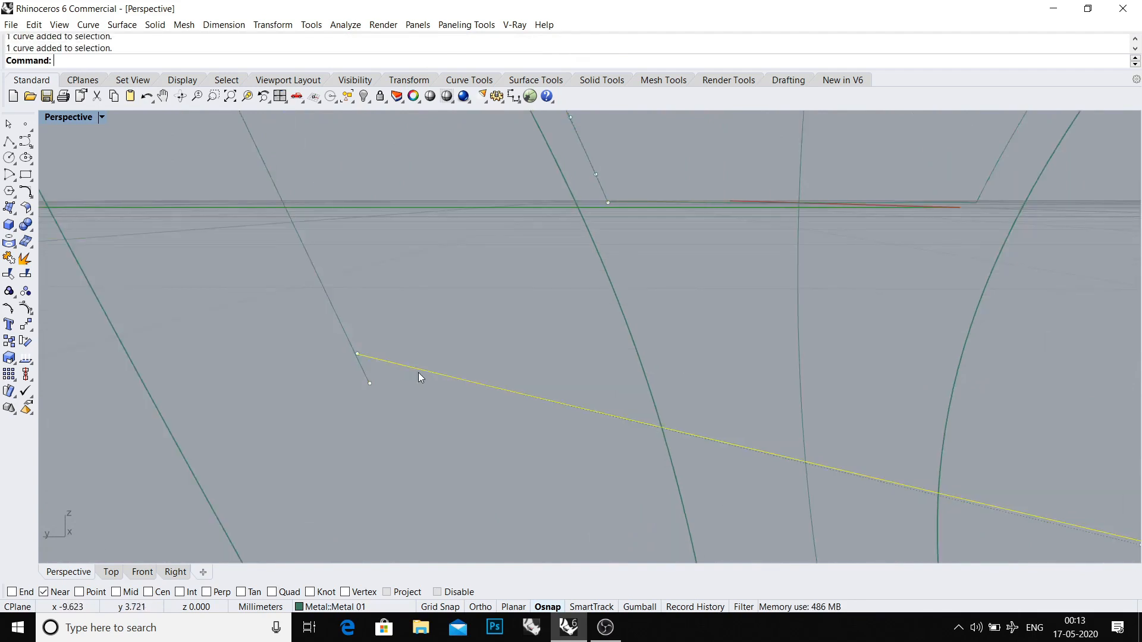
left_click(357, 356)
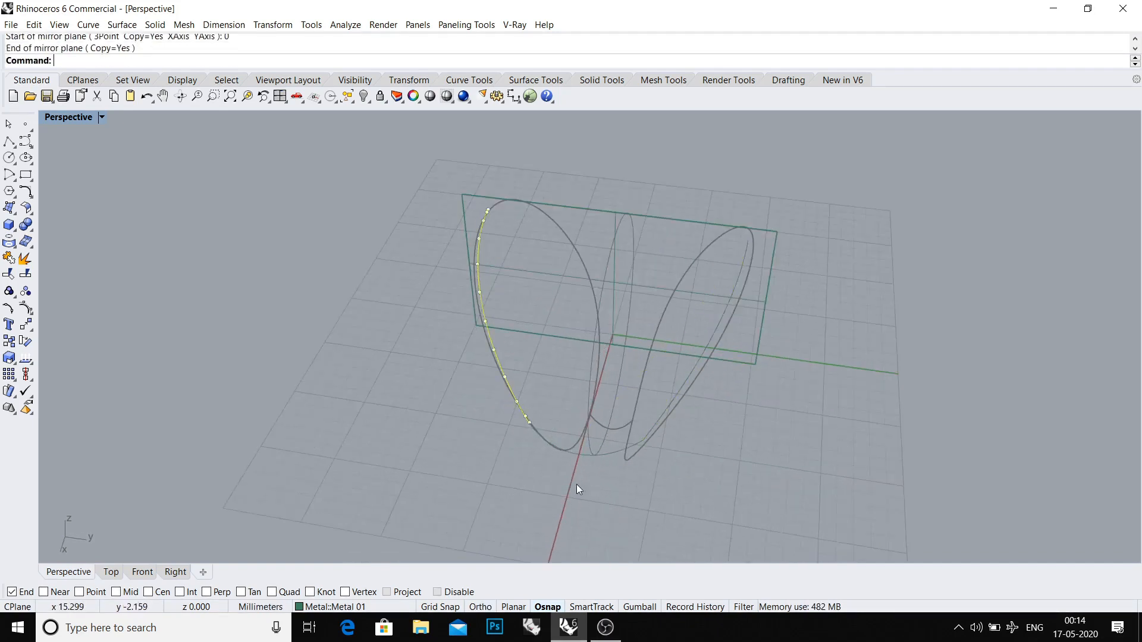
Rebuild the ring profile curves with 20 points
scroll("down", 3)
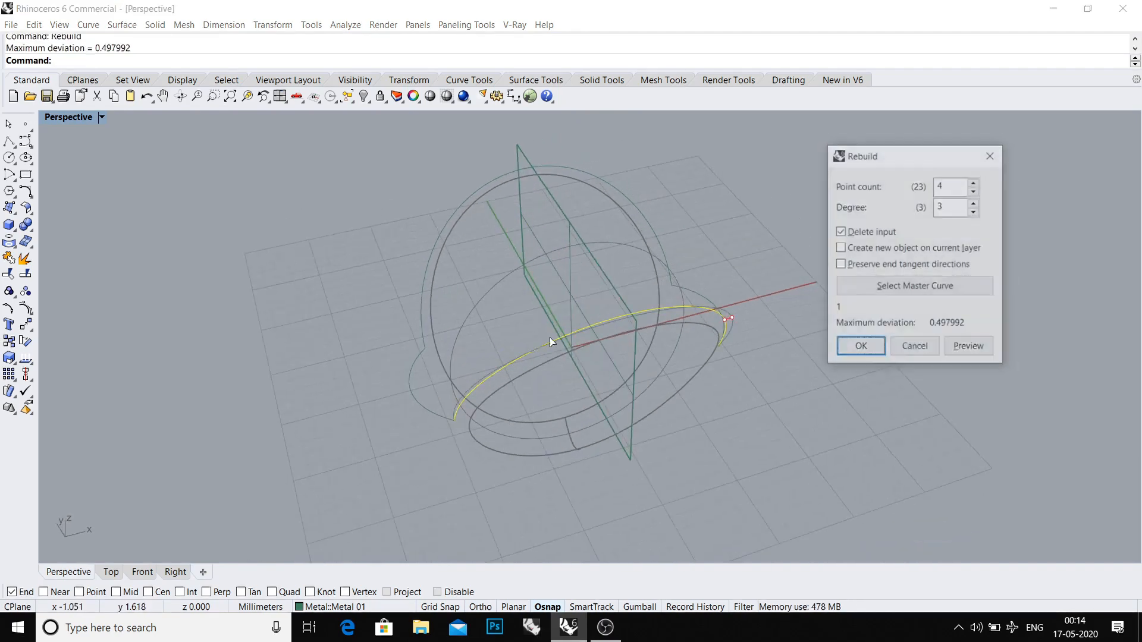
type("20")
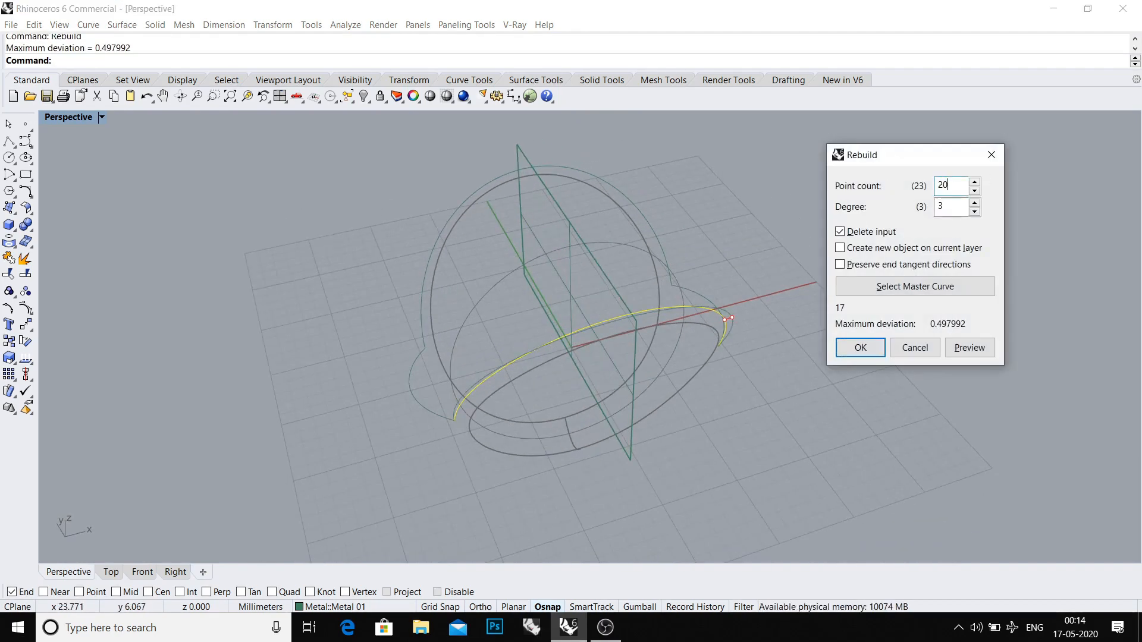
left_click(859, 347)
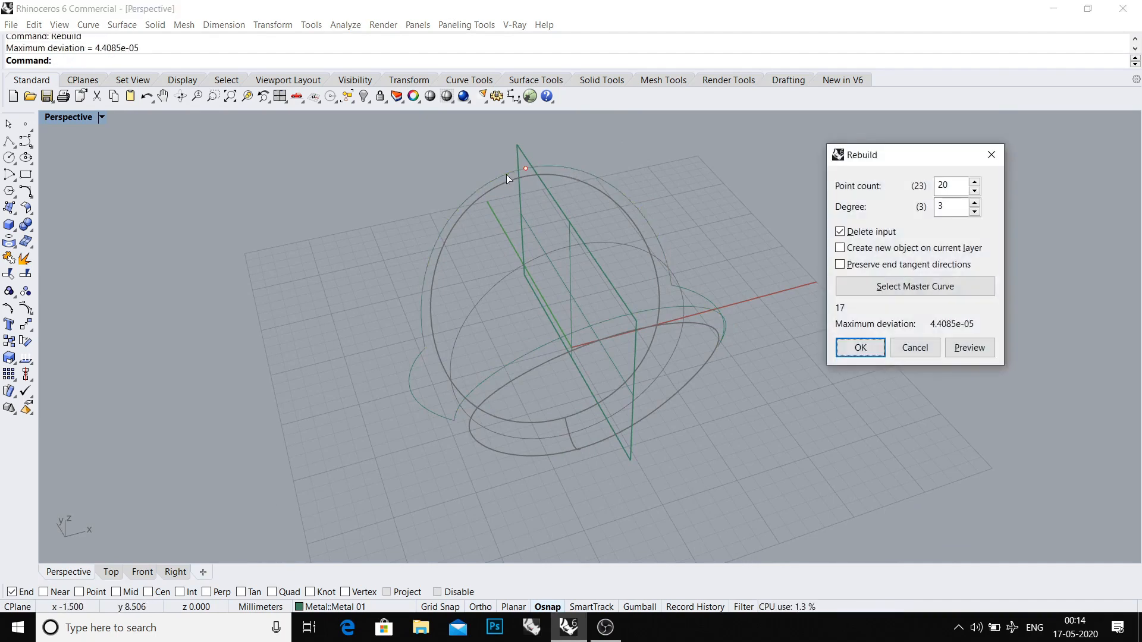
left_click(860, 347)
type("S")
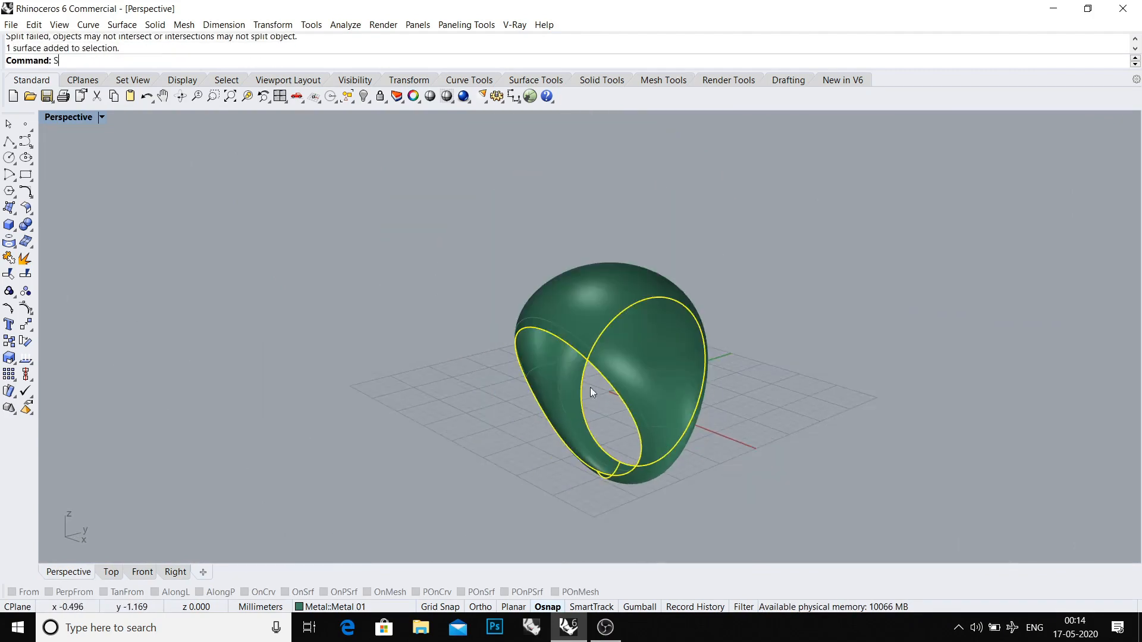
Undo the last change and move the dome surfaces onto the red User 01 layer
key("ctrl+z")
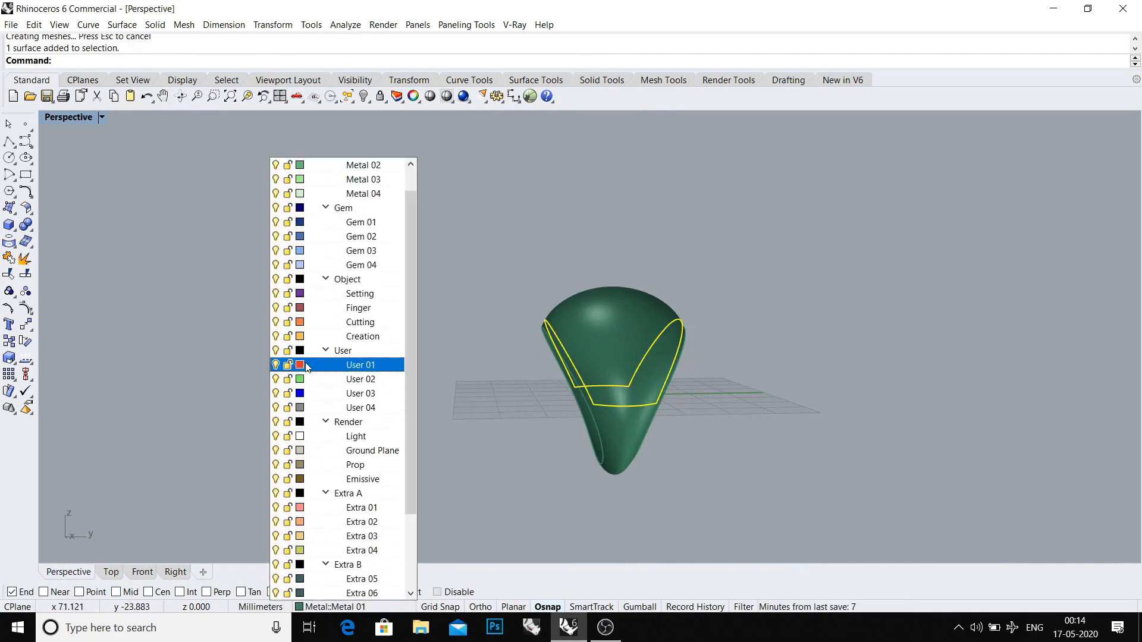
left_click(360, 364)
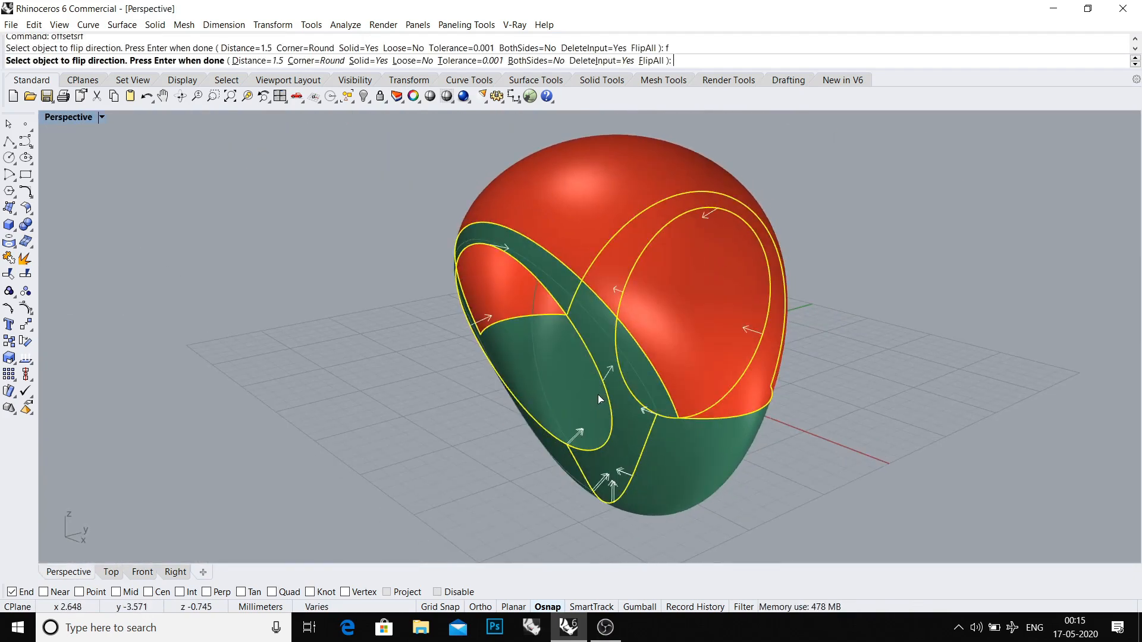
Confirm the dome's offset direction and subtract the cylinders from the ring
key("enter")
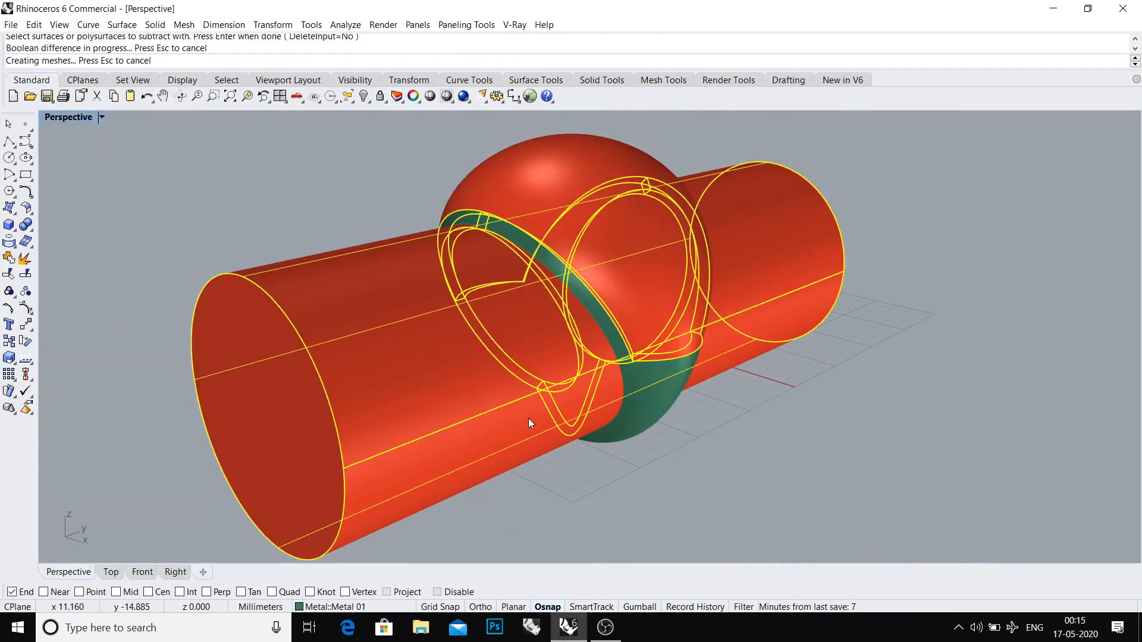
key("Delete")
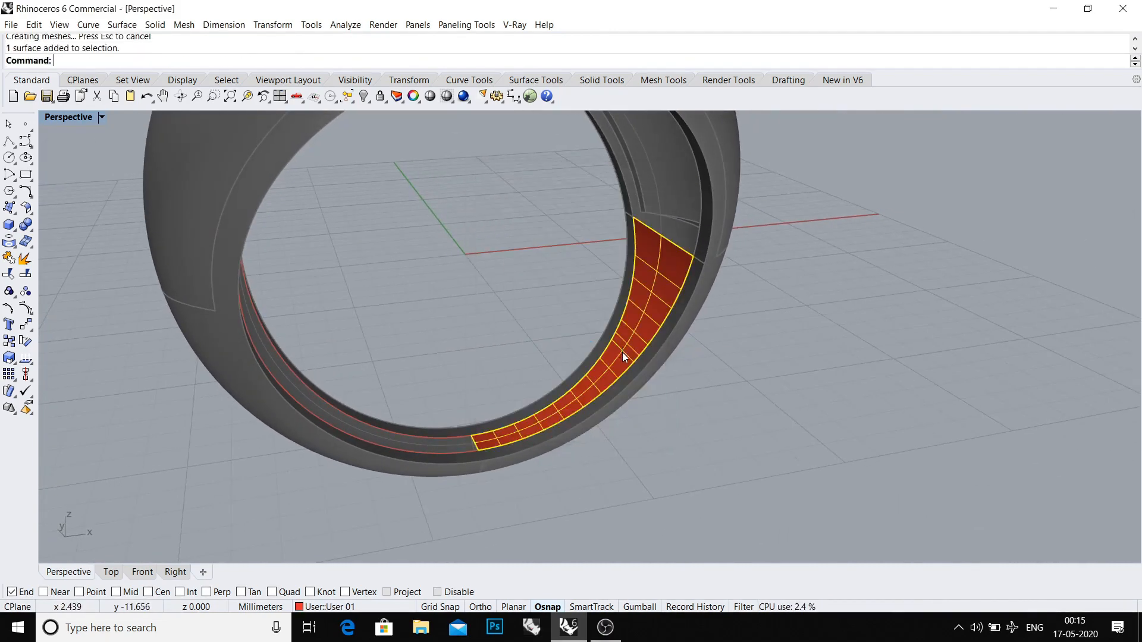
From the Front view, confirm the 0.8 mm offset direction of the inner strip
left_click(142, 572)
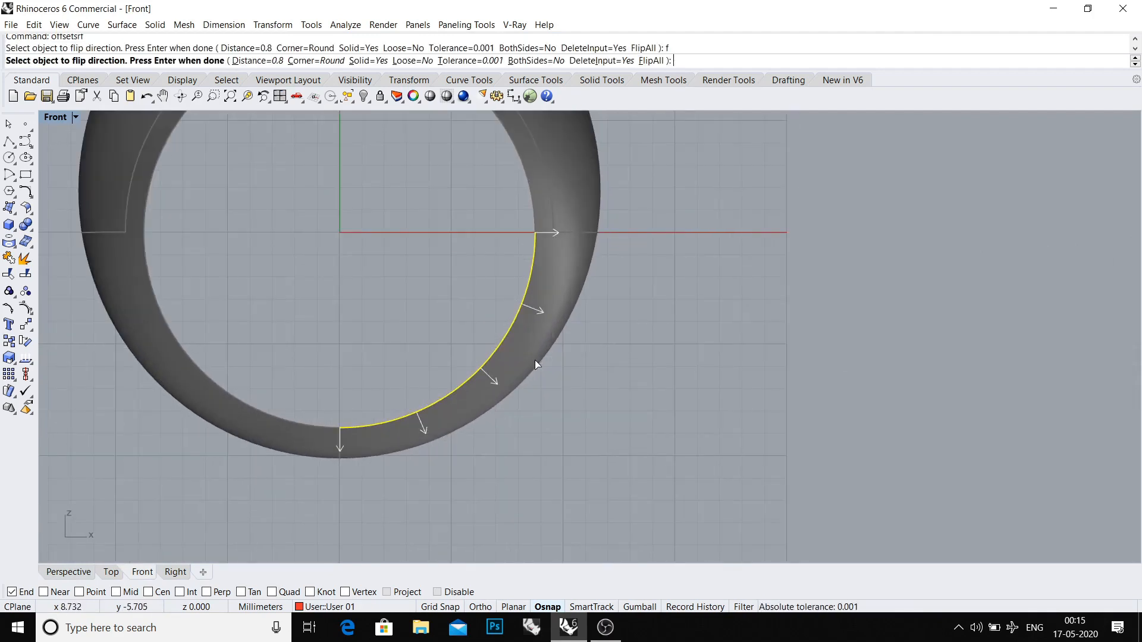
key("Enter")
type("mi")
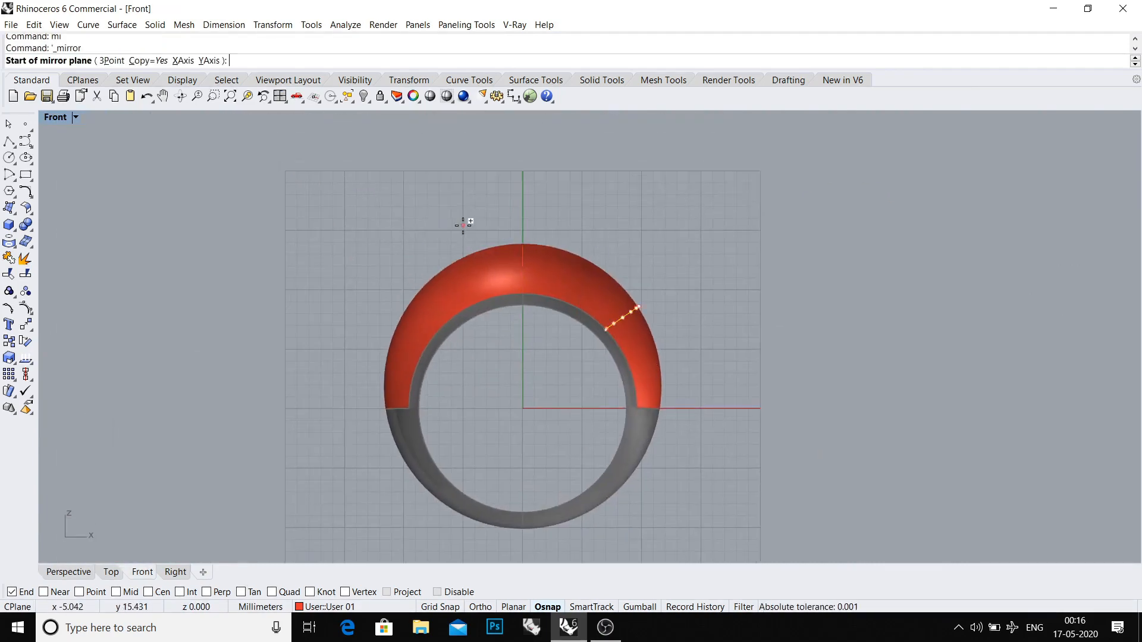
Rebuild the red arch guide curves with a point count of 50
type("DE")
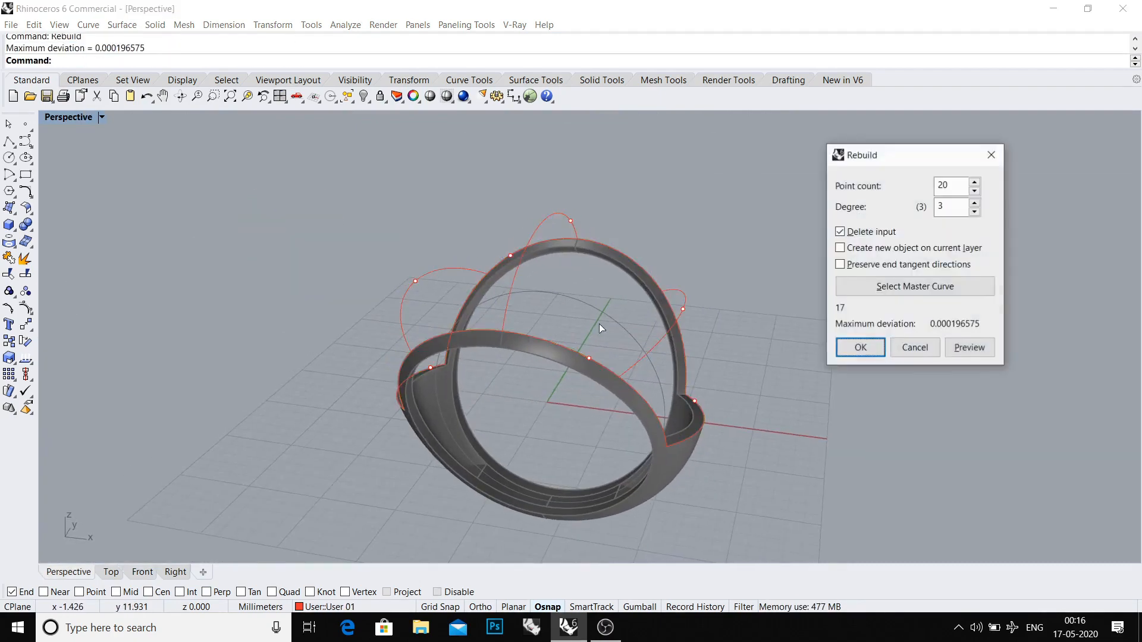
type("50")
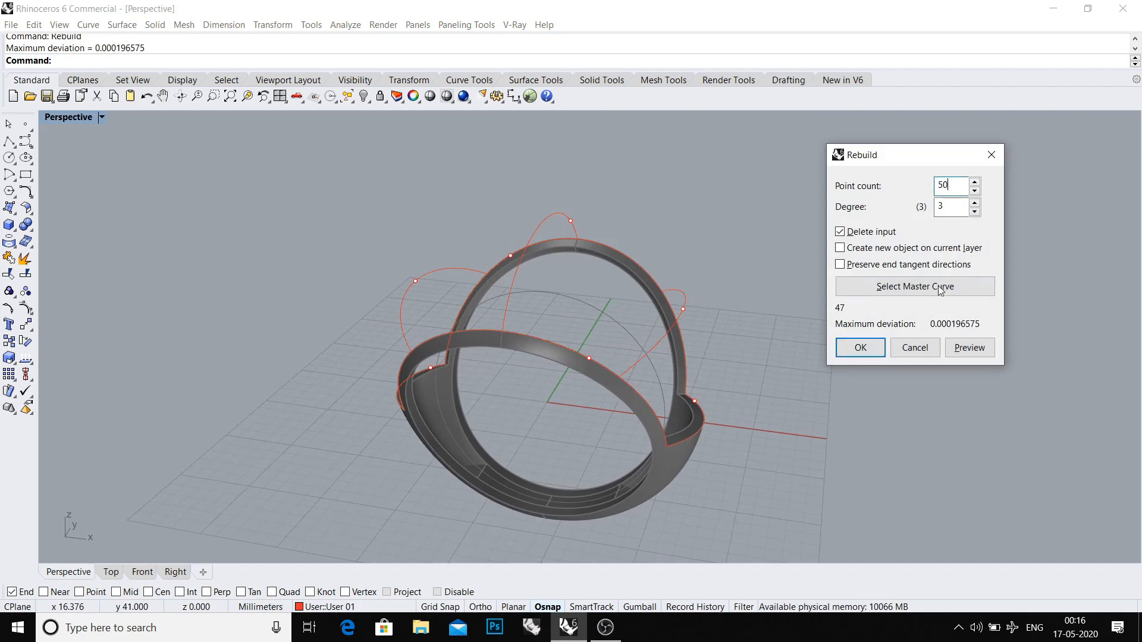
left_click(859, 347)
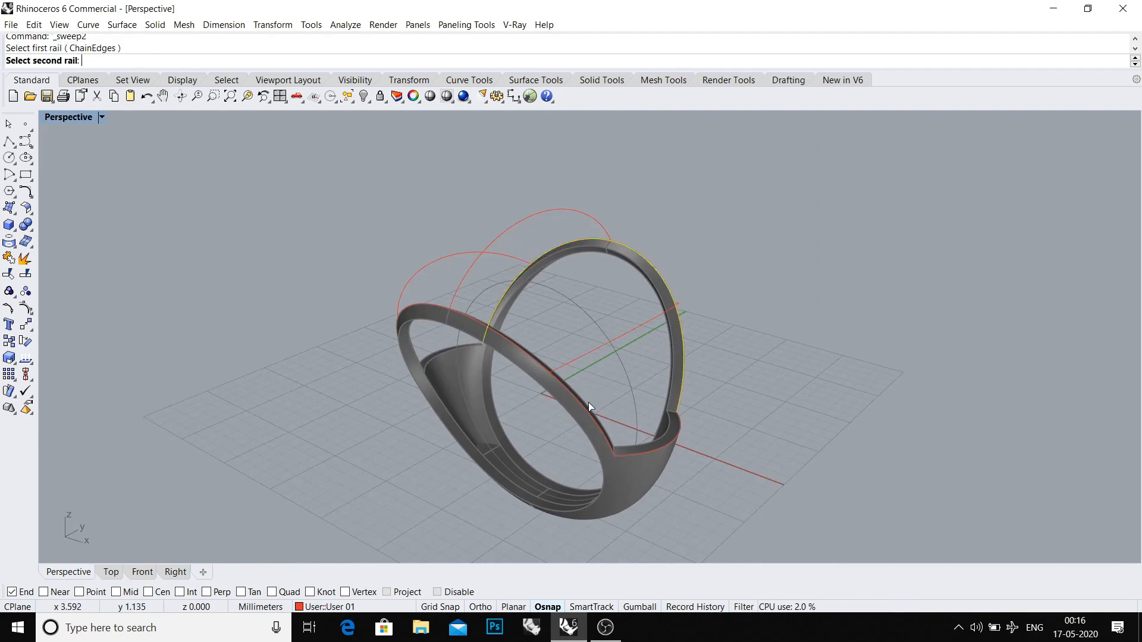
Pick the second rail on the ring edge to sweep the dome surface
left_click(590, 408)
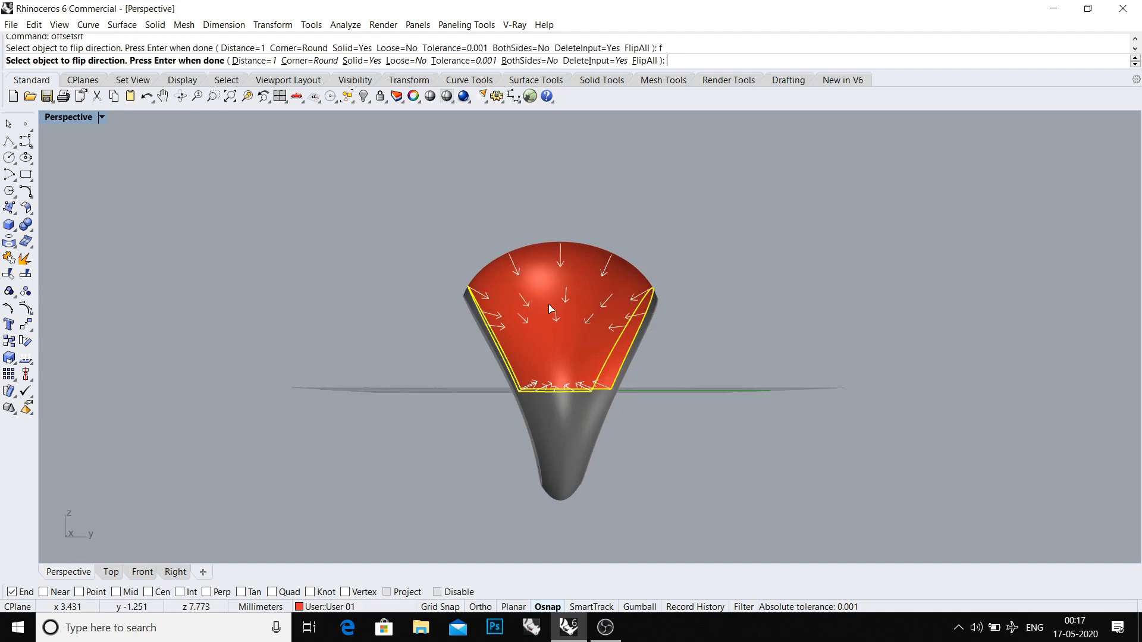
Offset the dome surface by 0.01 with Solid set to No
type(".3")
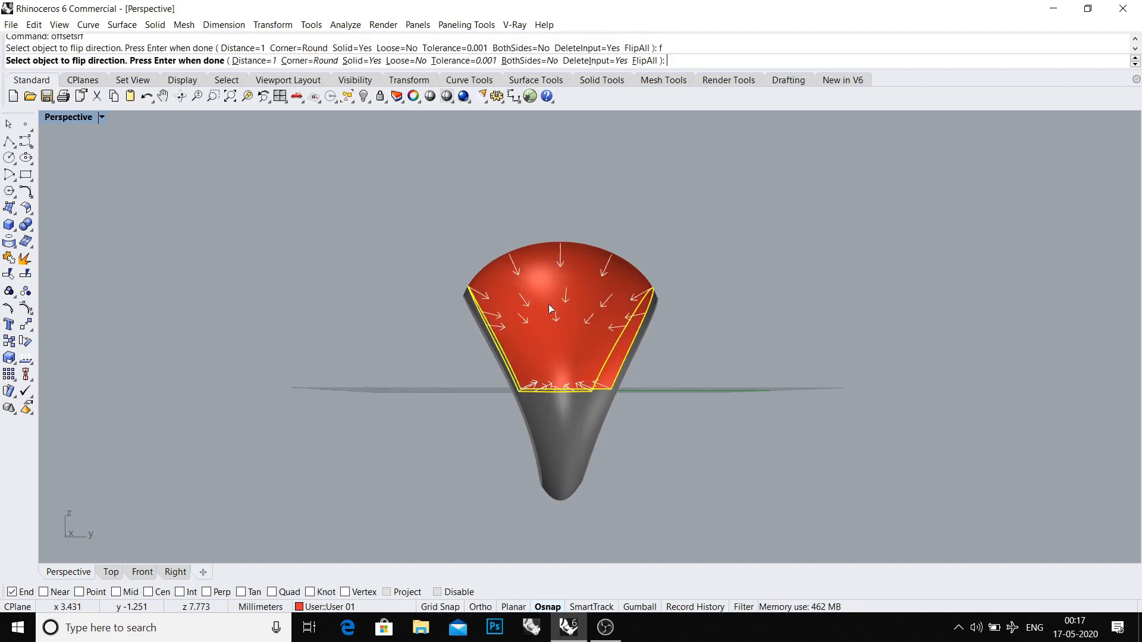
type(".3")
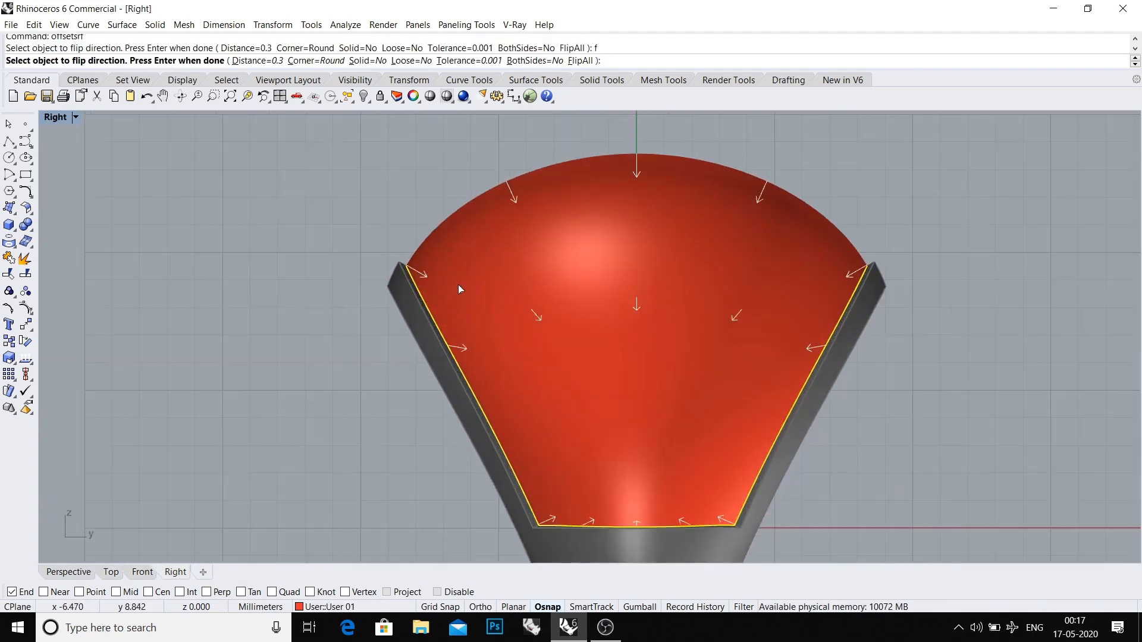
type(".01")
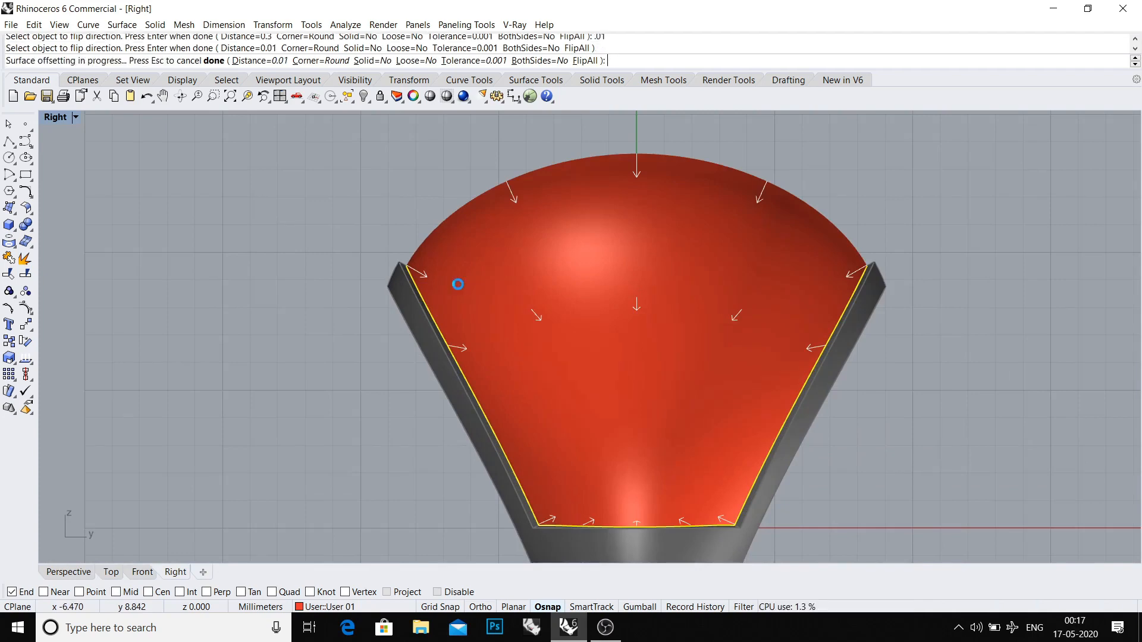
key("Delete")
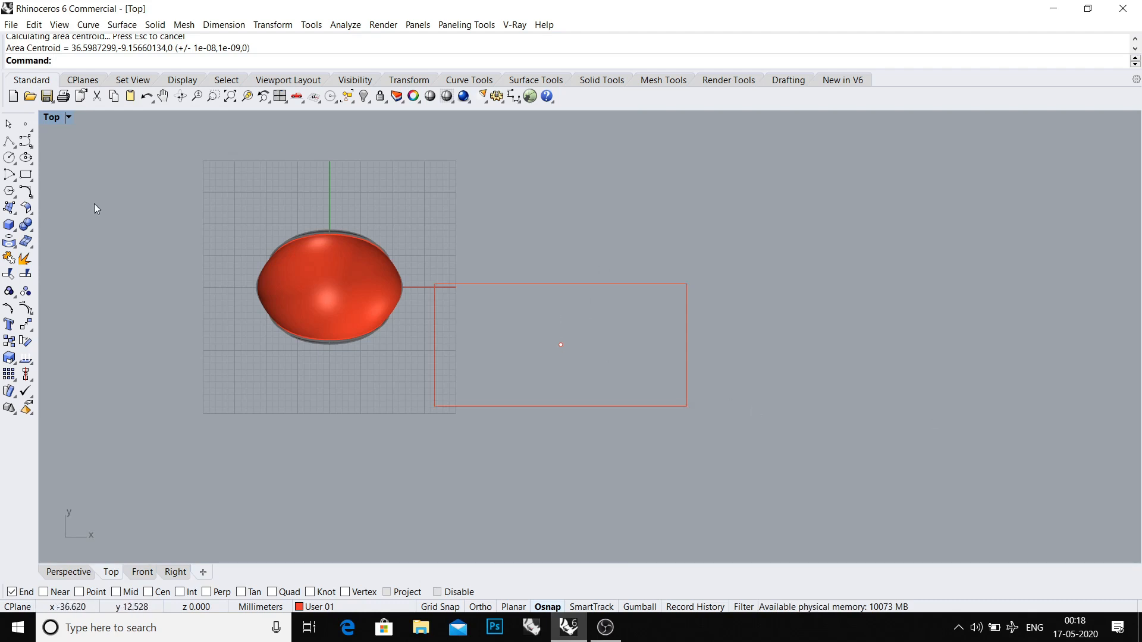
mouse_move(26, 192)
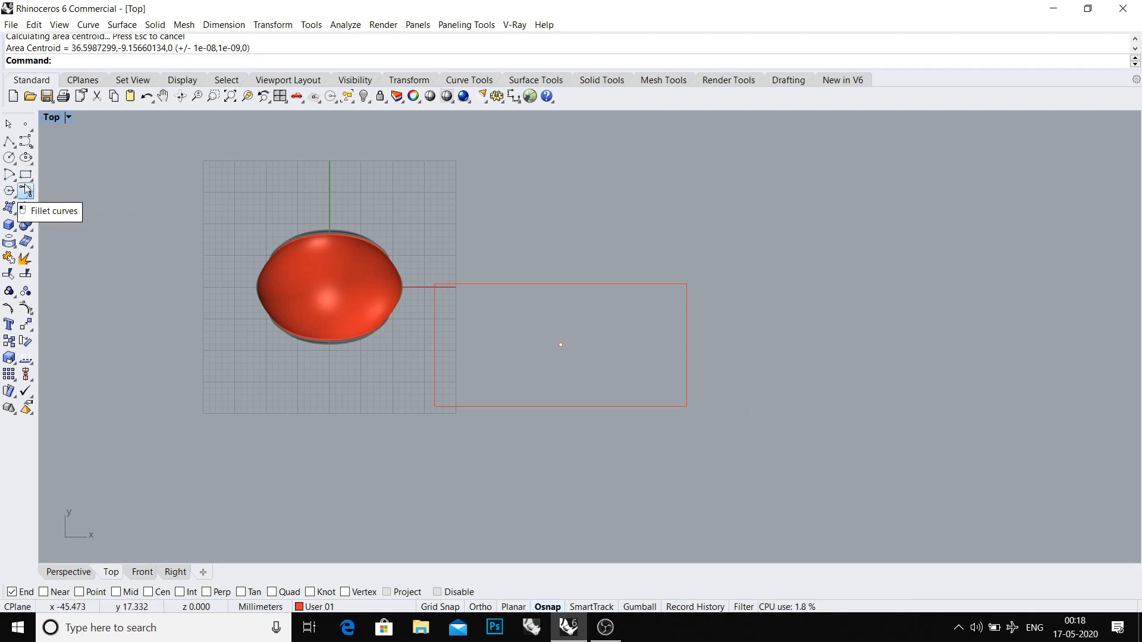
mouse_move(23, 175)
type("c")
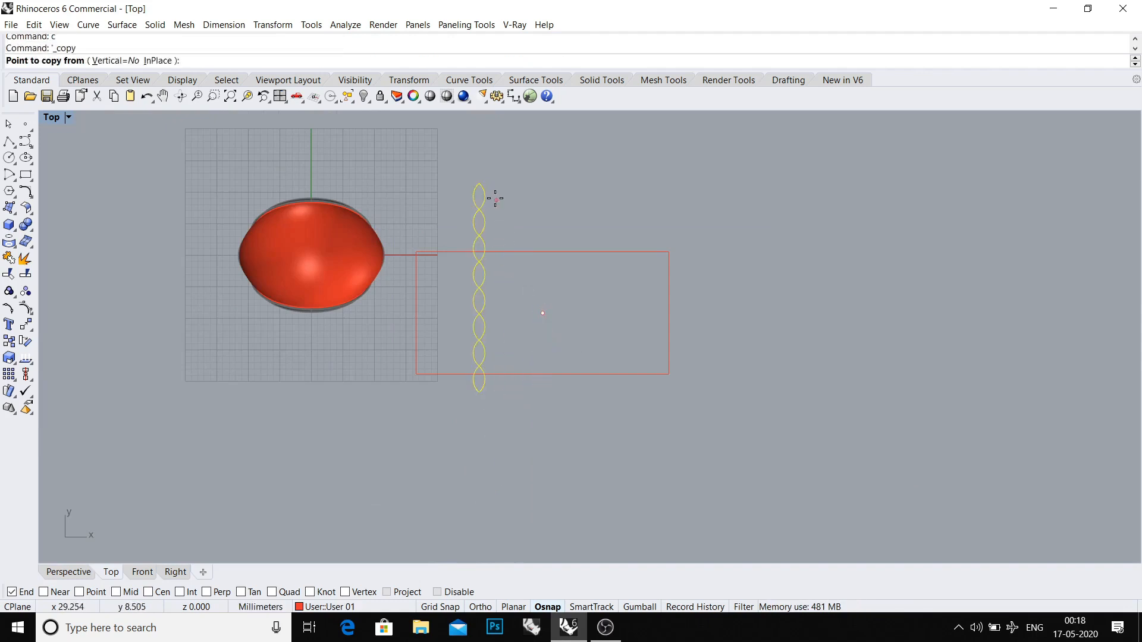
Group the almond curves, copy them into rows, and stretch the grid across the rectangle
left_click(478, 185)
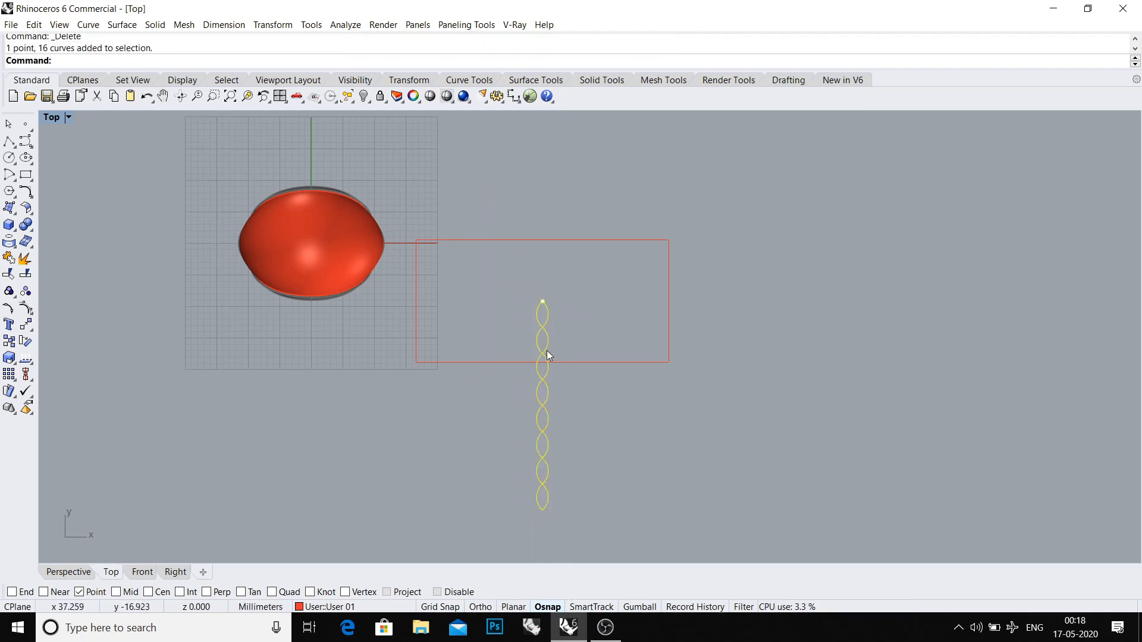
left_click(542, 302)
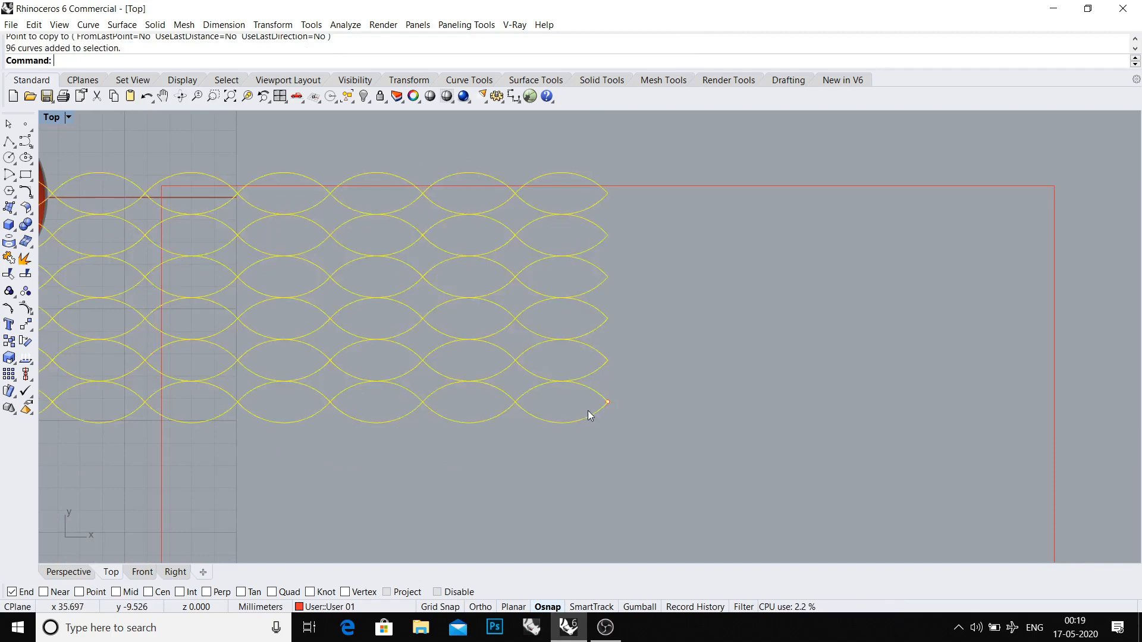
type("g")
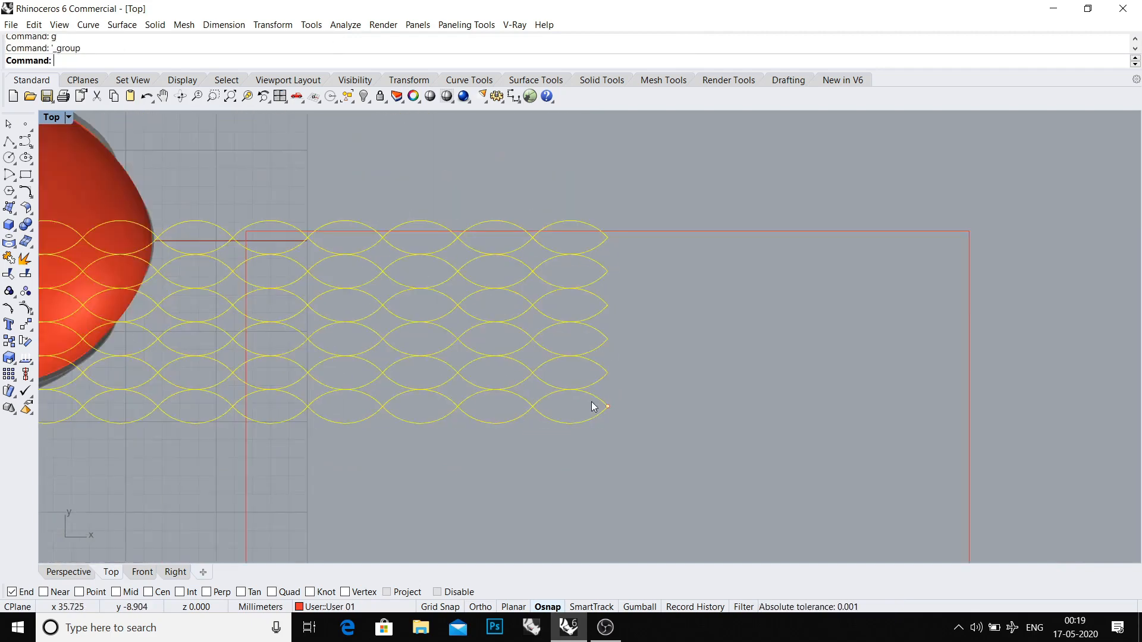
left_click_drag(594, 407, 589, 410)
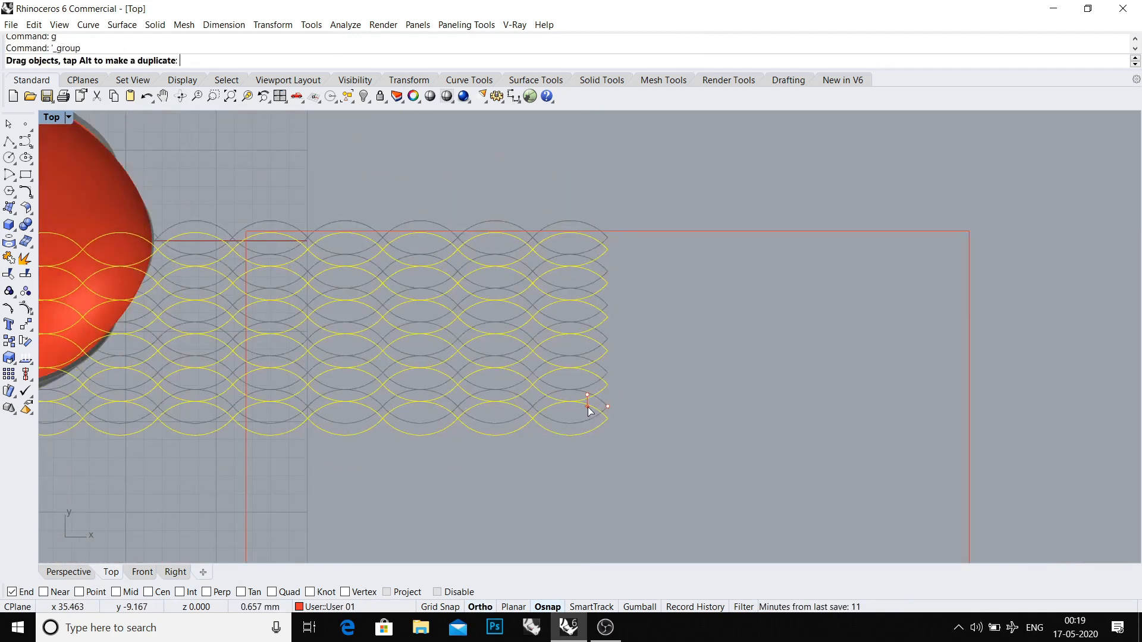
left_click_drag(591, 412, 591, 419)
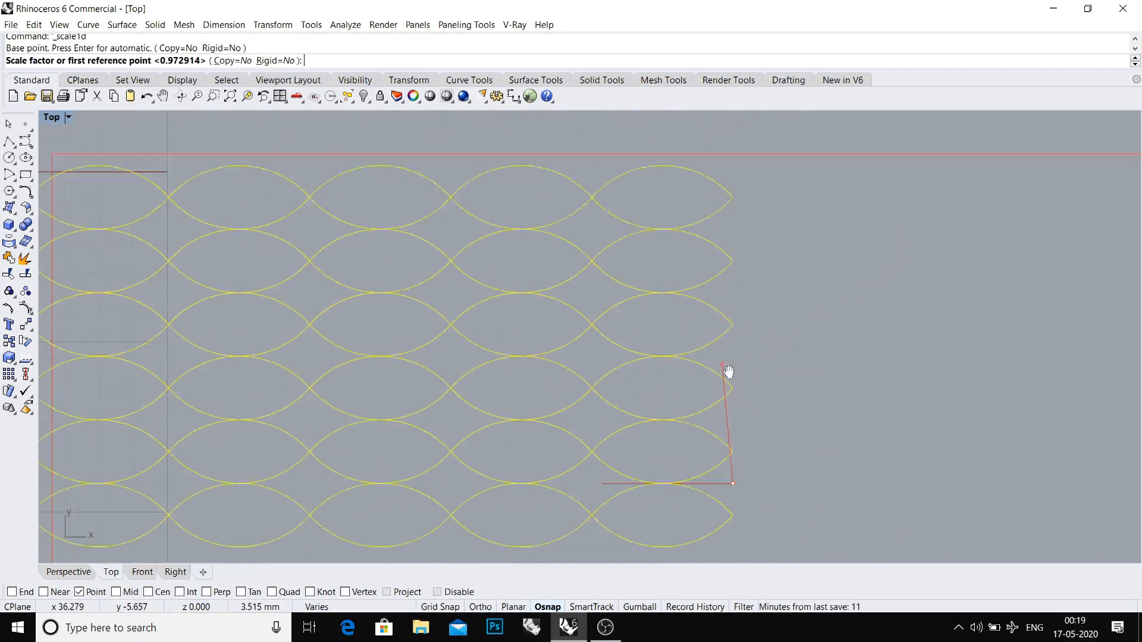
left_click(724, 367)
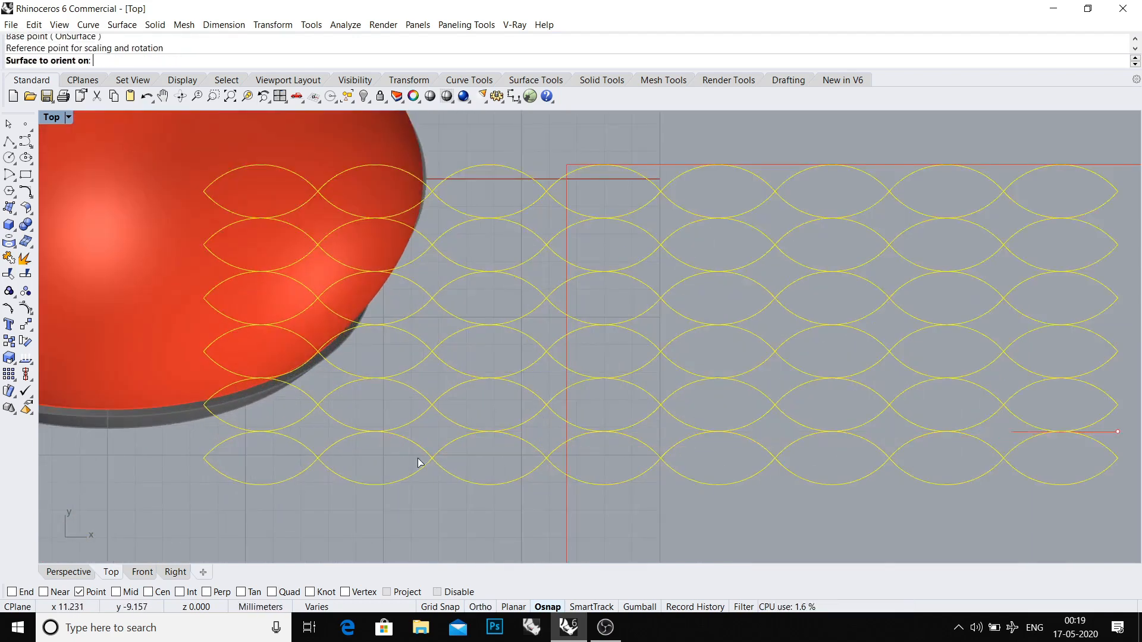
left_click(419, 463)
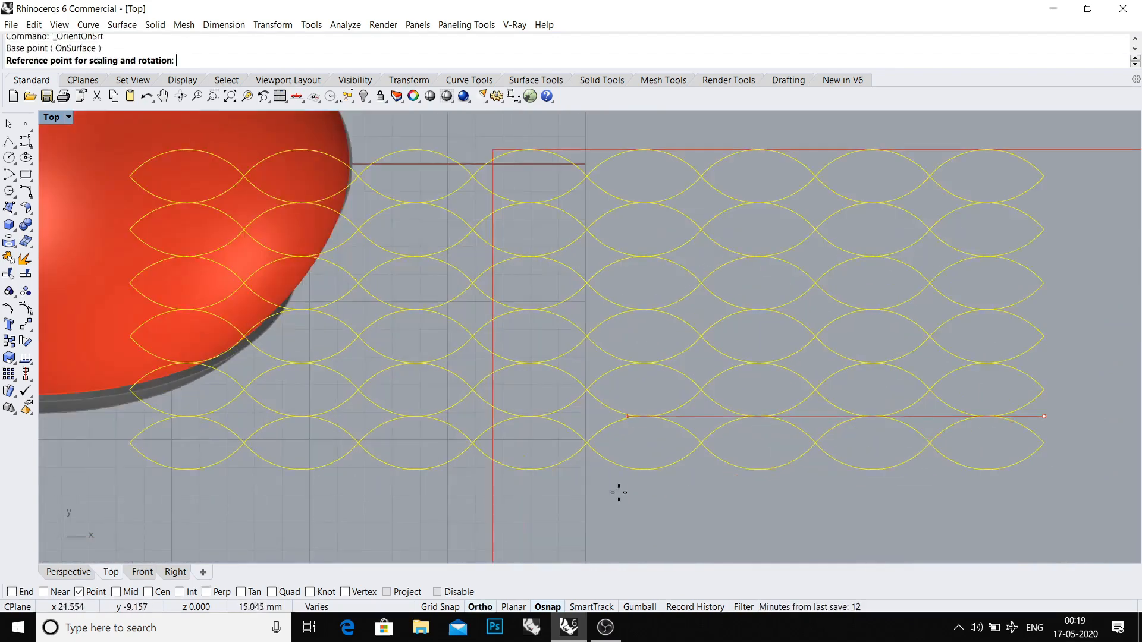
Orient the almond grid onto the flat rectangle and remove excess curves from its group
type("1")
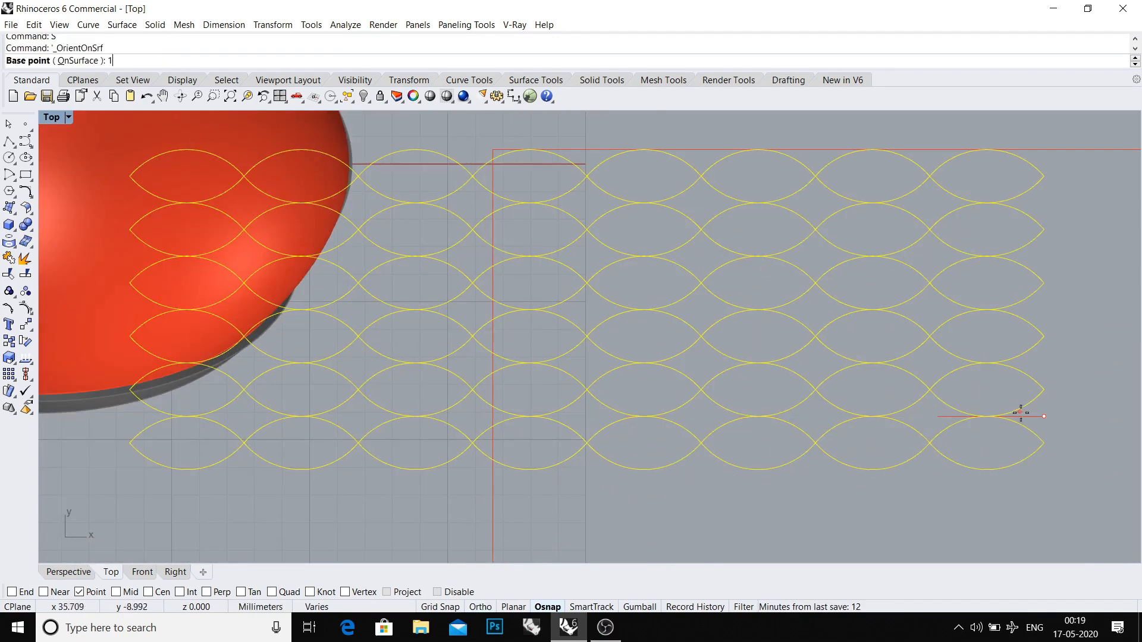
left_click(1020, 416)
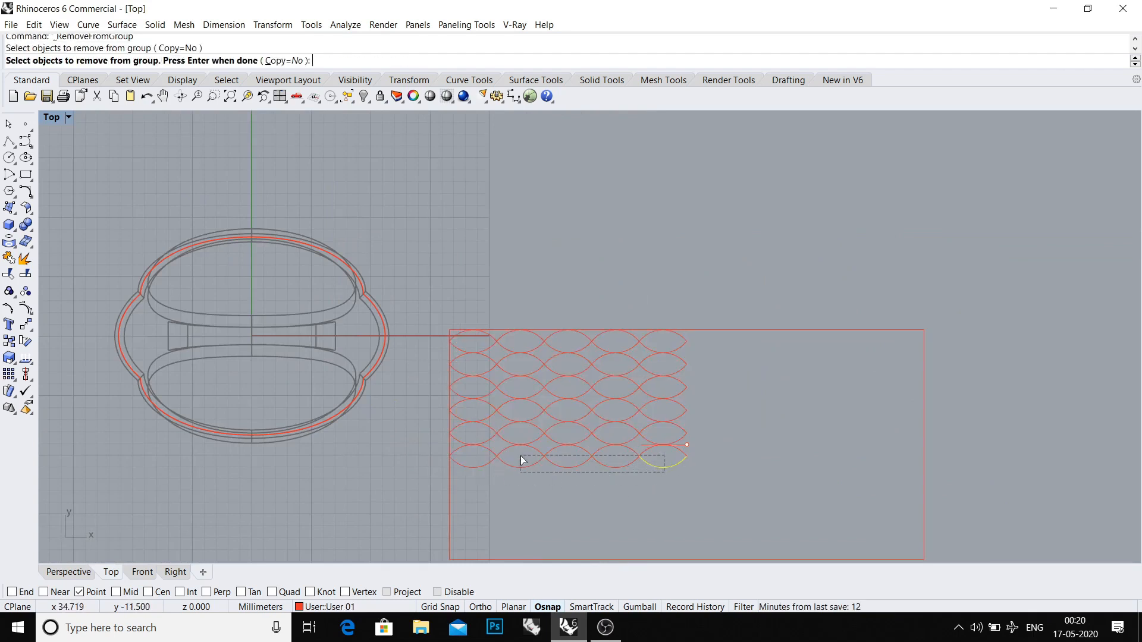
key("Delete")
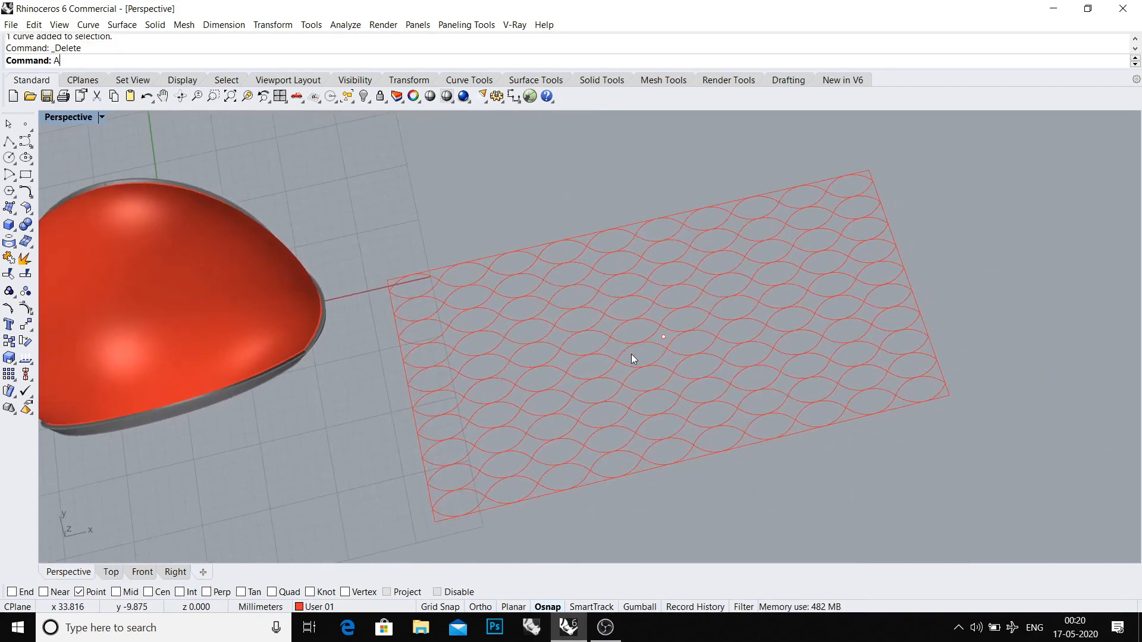
Wrap the selected almond lattice curves onto the dome surface with ApplyCrv
type("ApplyCrv")
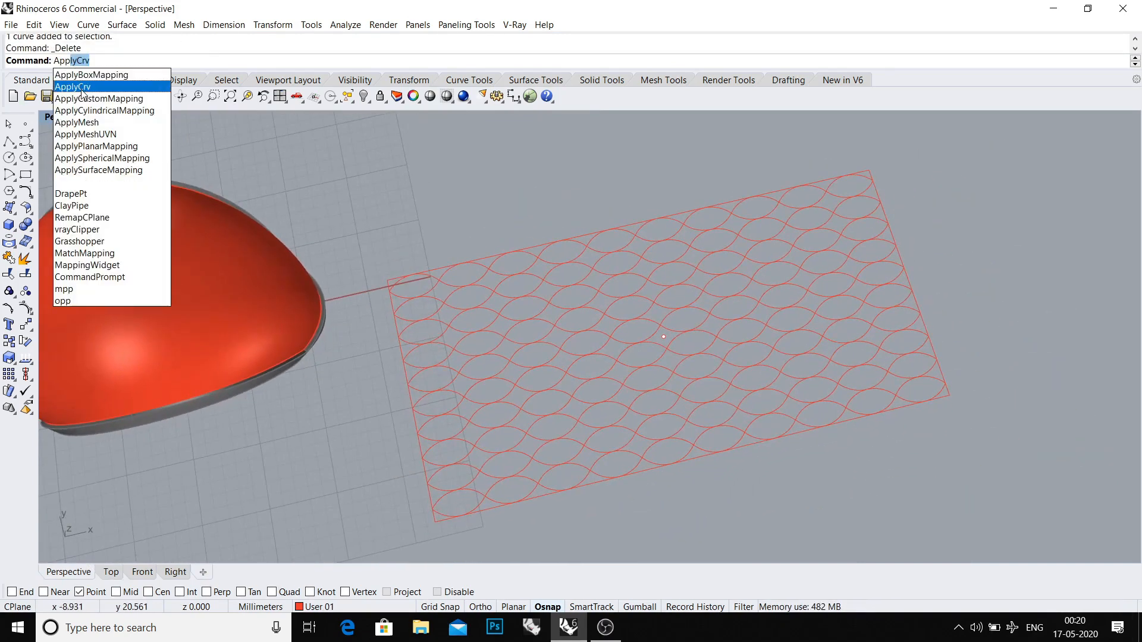
left_click(72, 87)
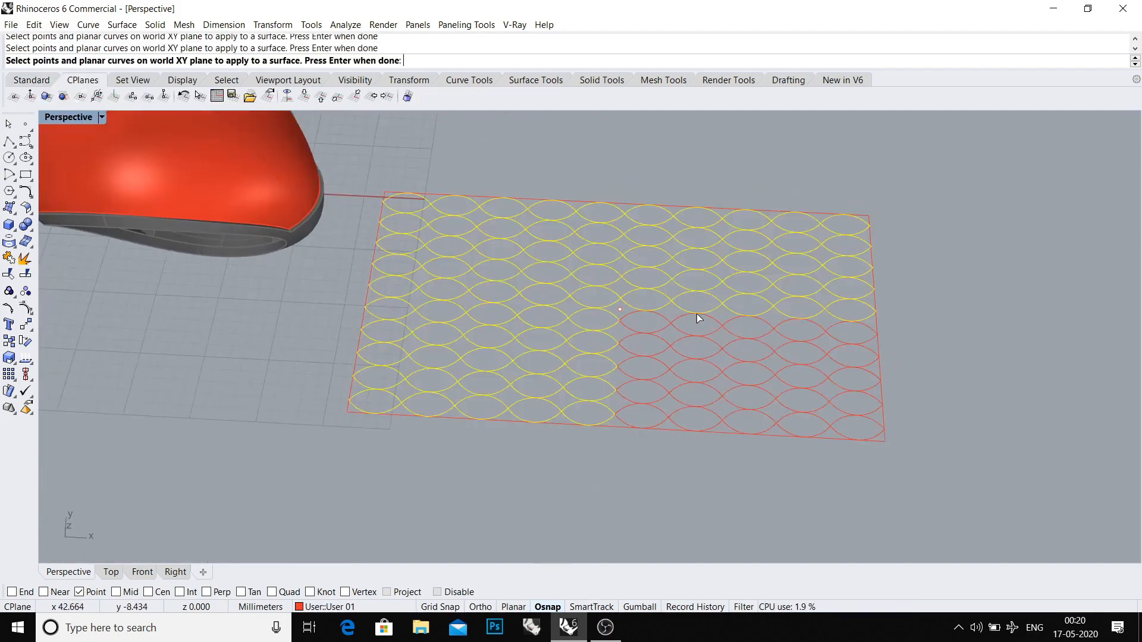
key("Enter")
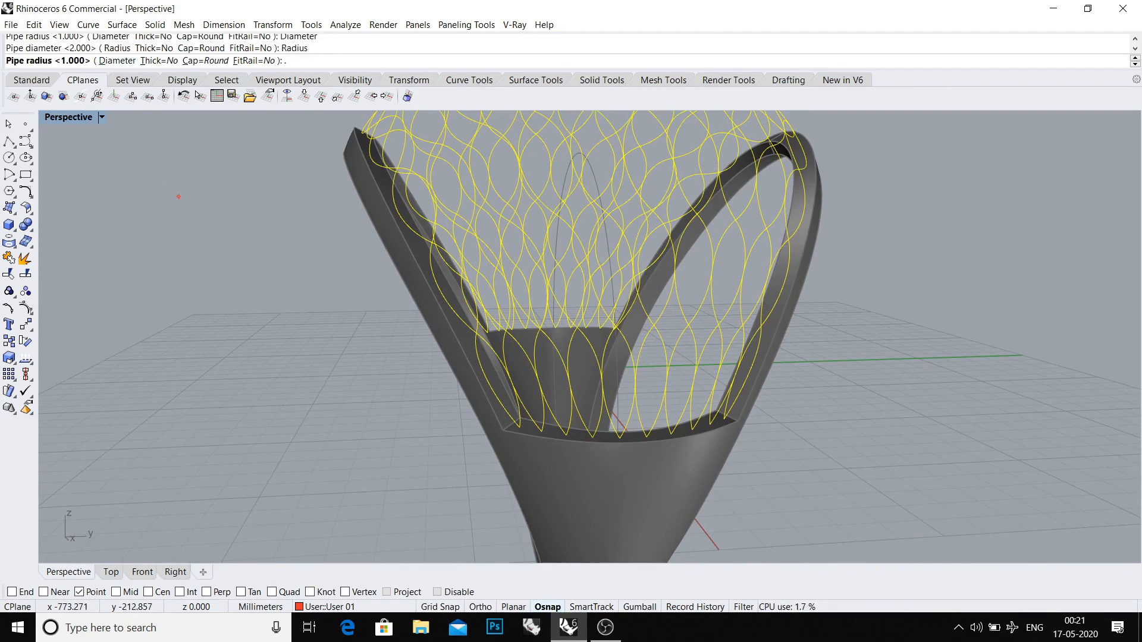
Pipe the wrapped lattice curves with diameters 0.6 and 0.5
type(".6")
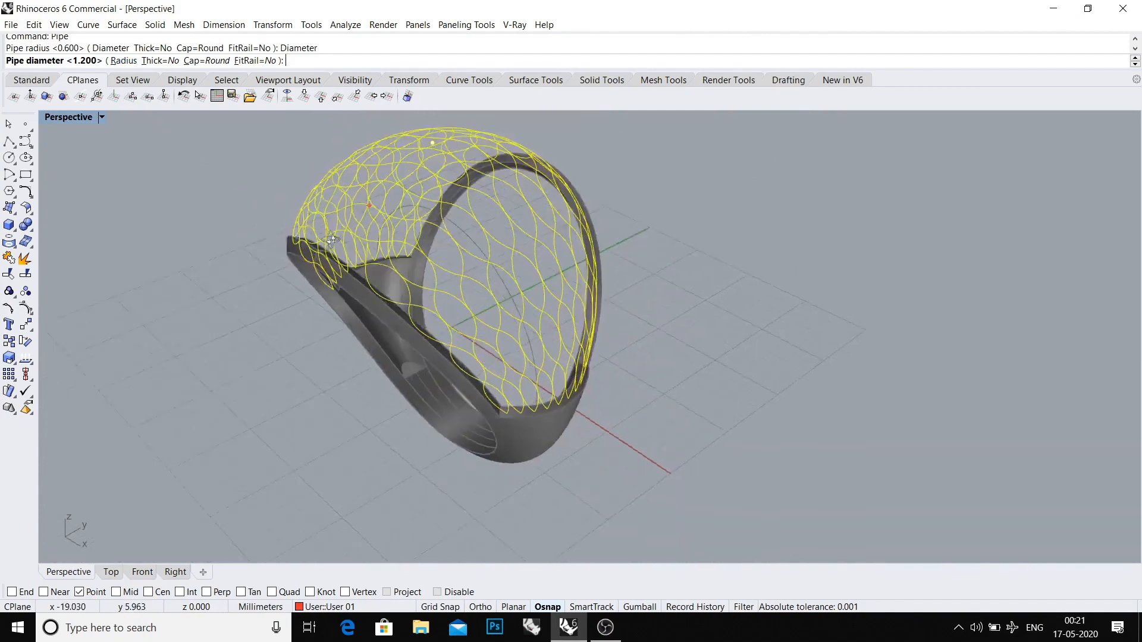
type(".6")
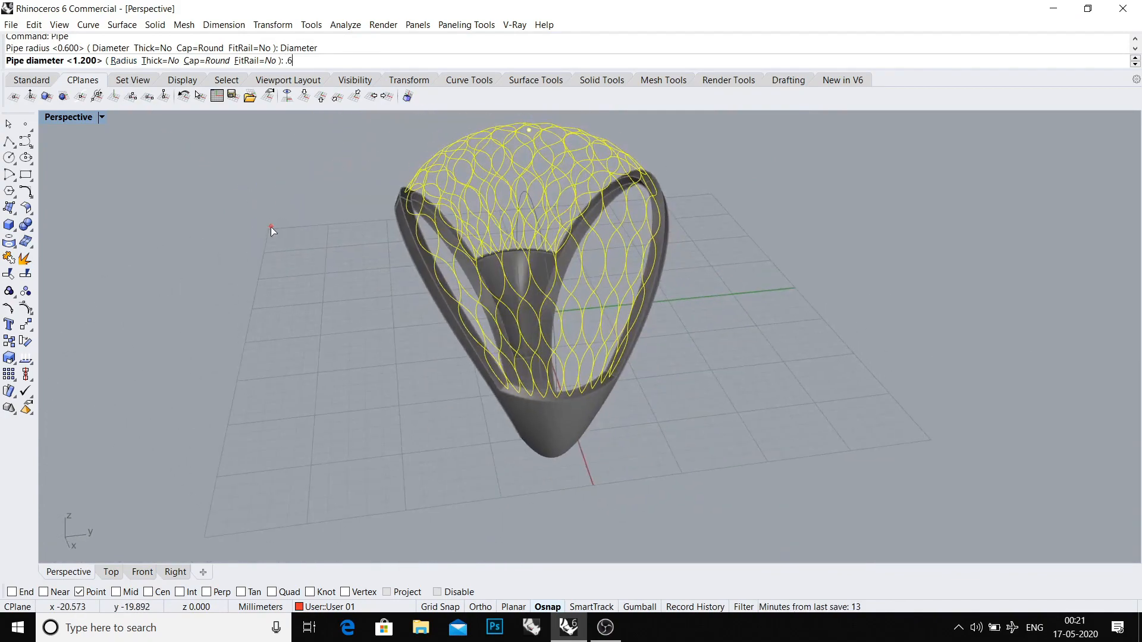
key("enter")
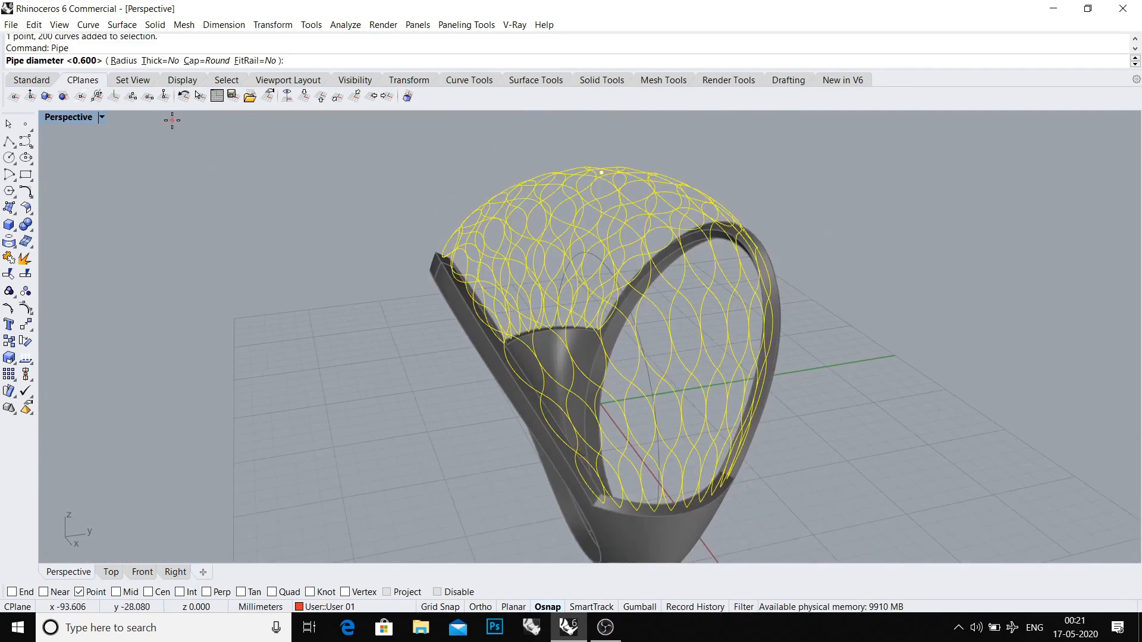
type(".5")
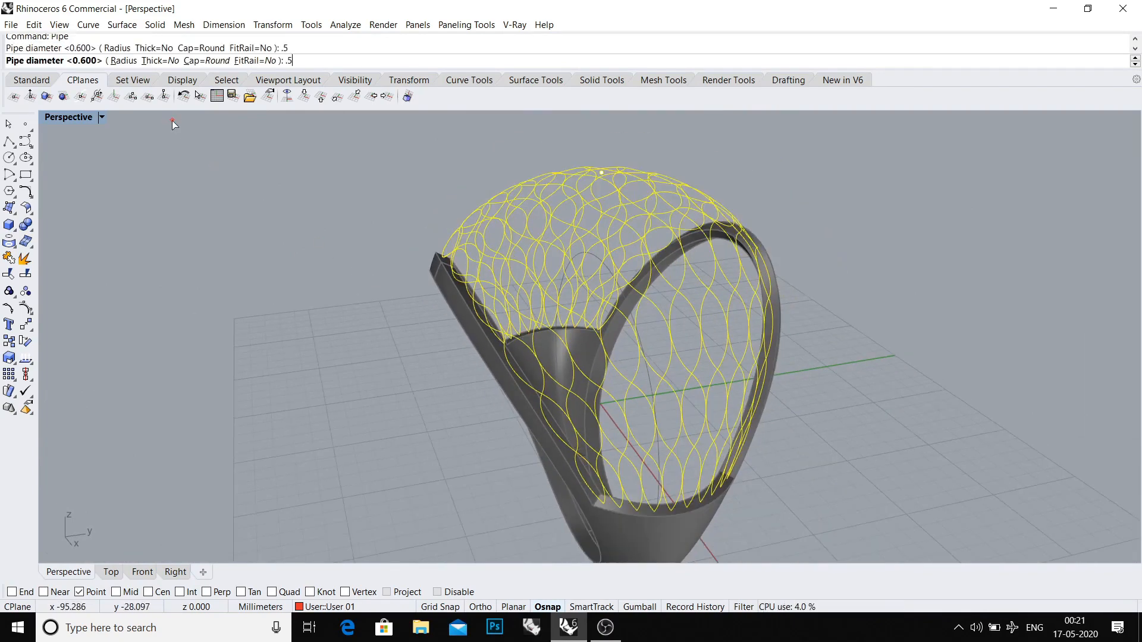
key("Enter")
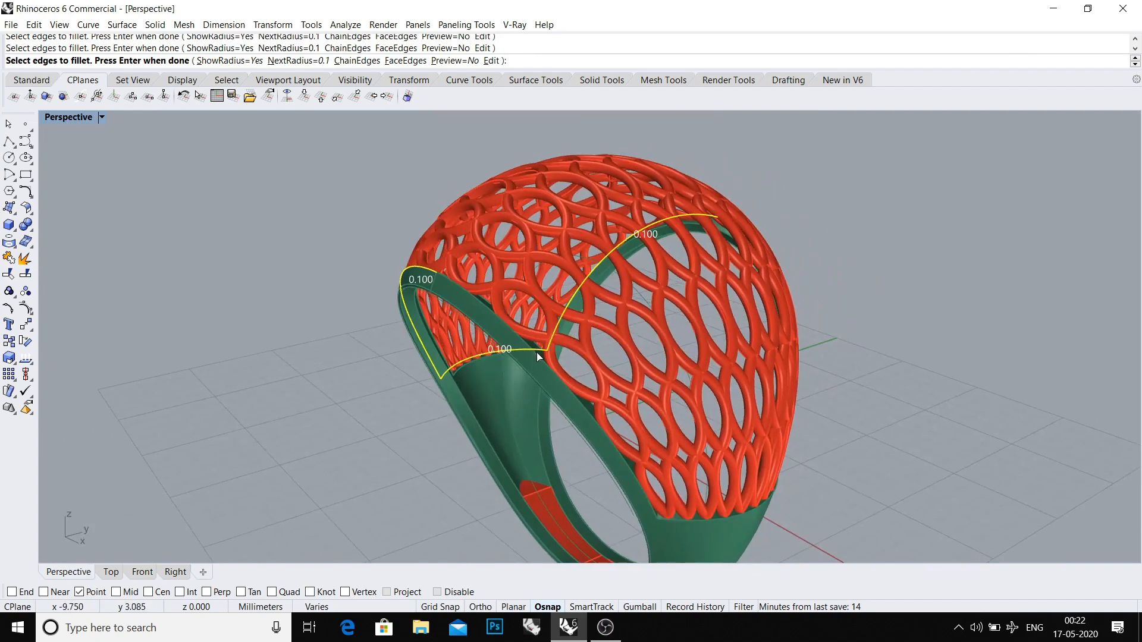
Select the shank edges for a 0.1 radius edge fillet
left_click_drag(538, 357, 488, 408)
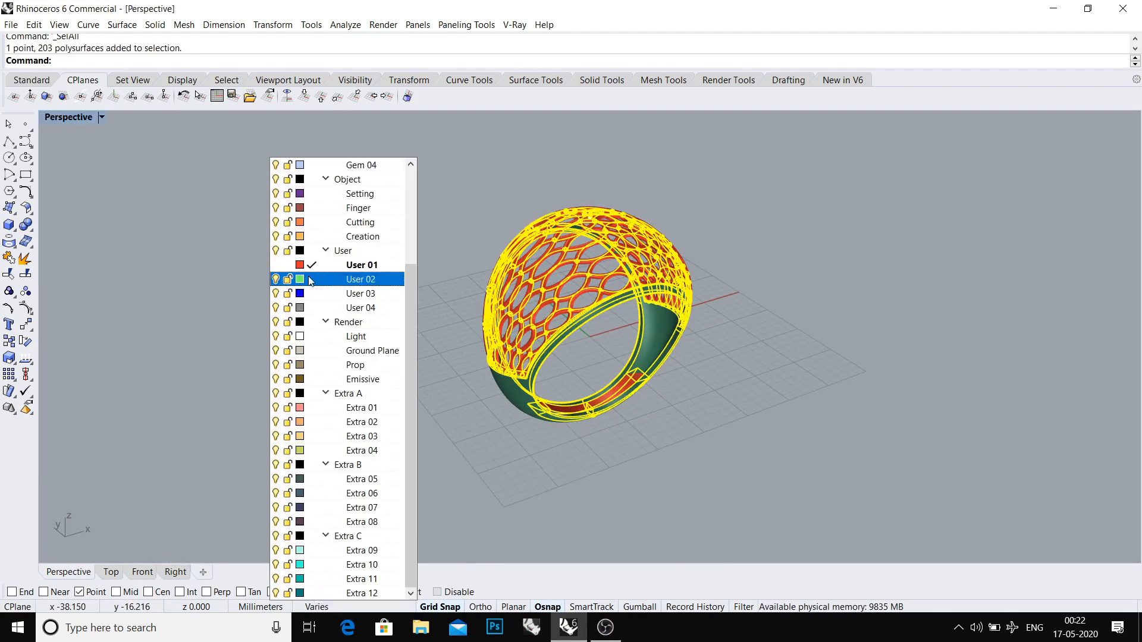
Move the whole ring to the teal User 03 layer and show four viewports
left_click(361, 293)
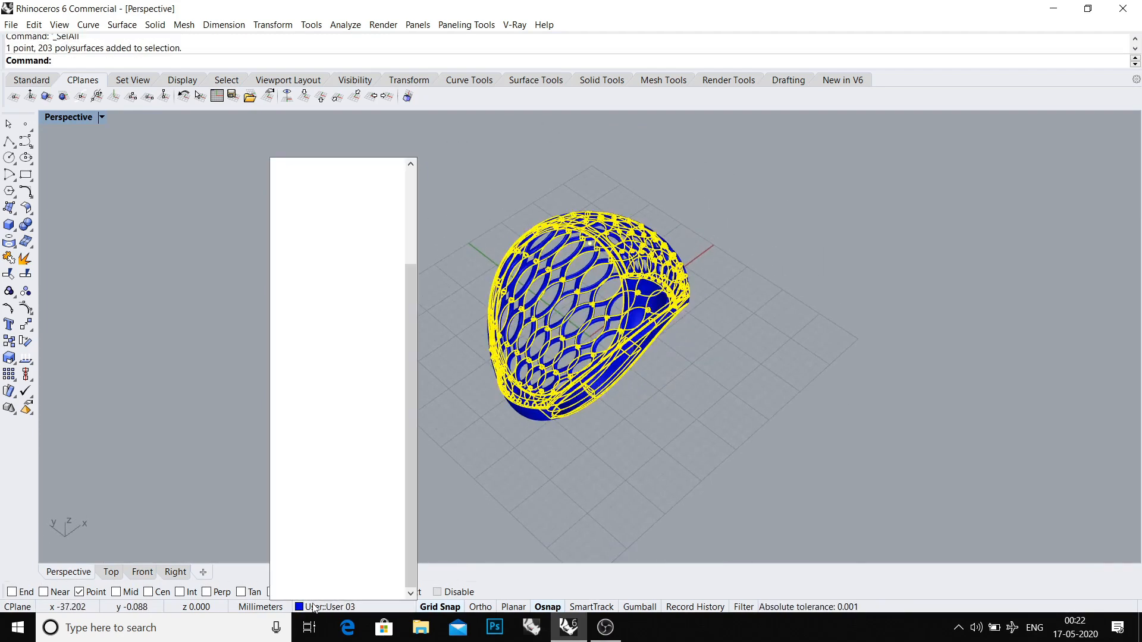
left_click(362, 578)
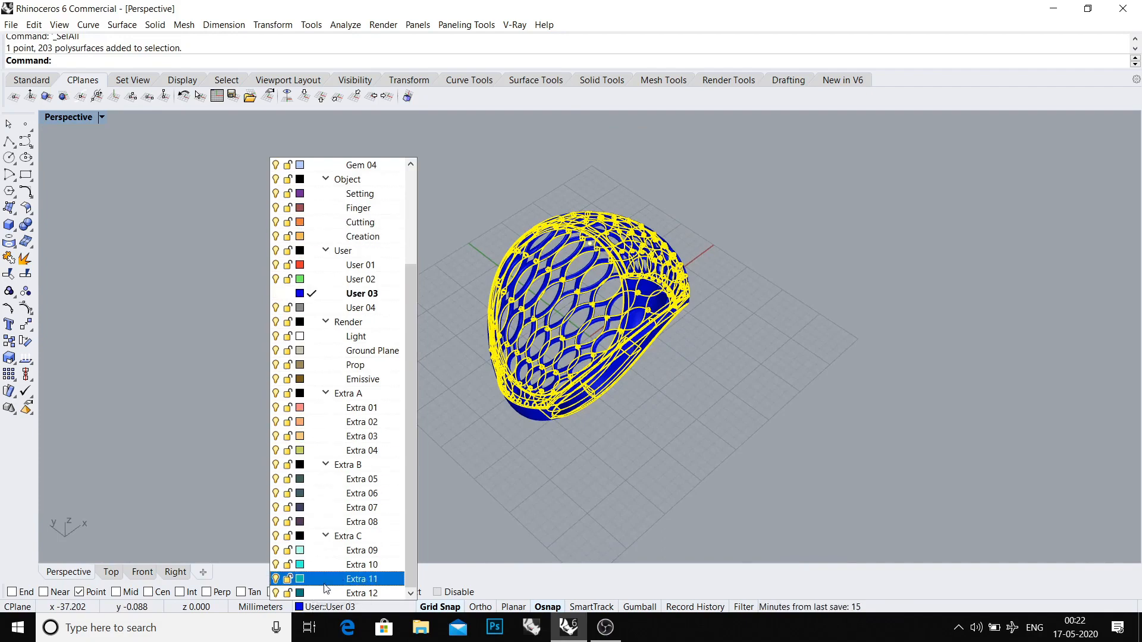
left_click(363, 593)
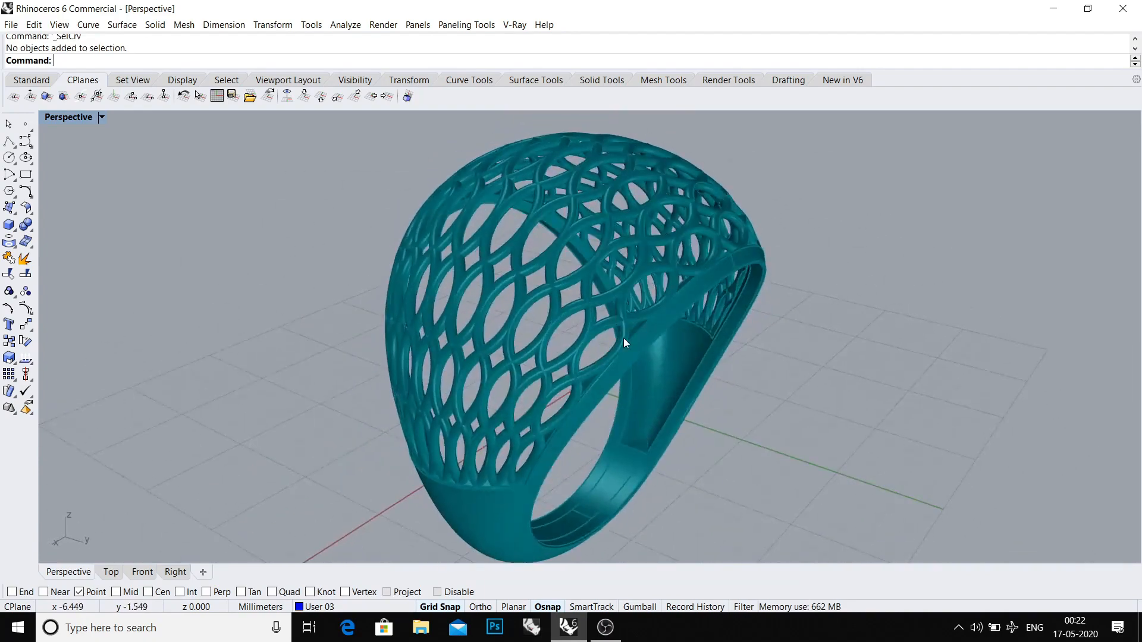
type("4v")
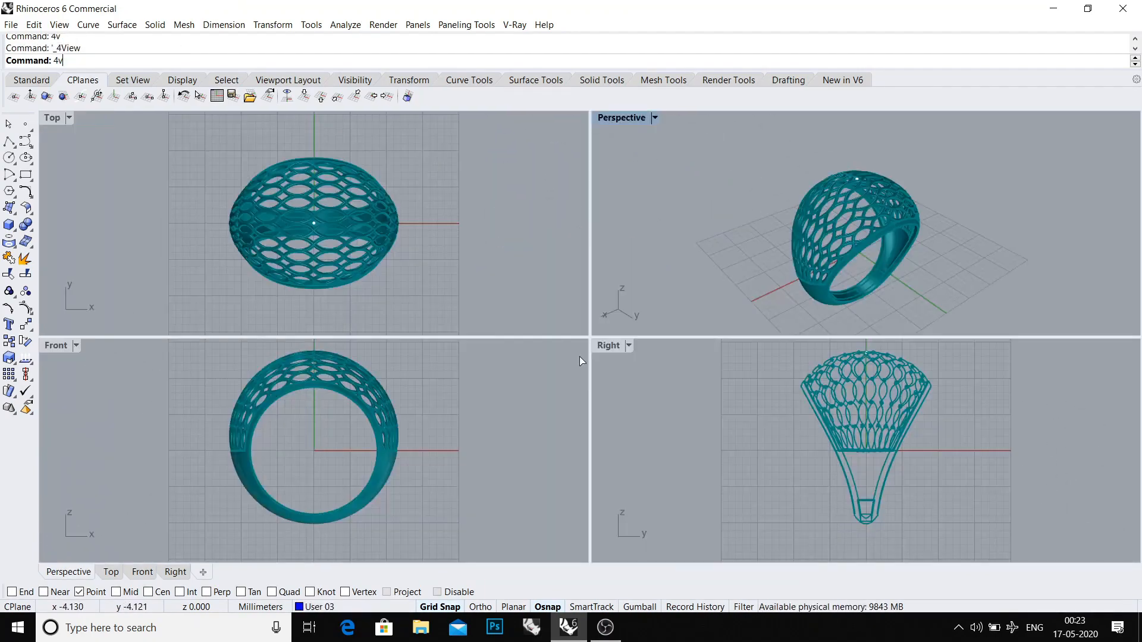